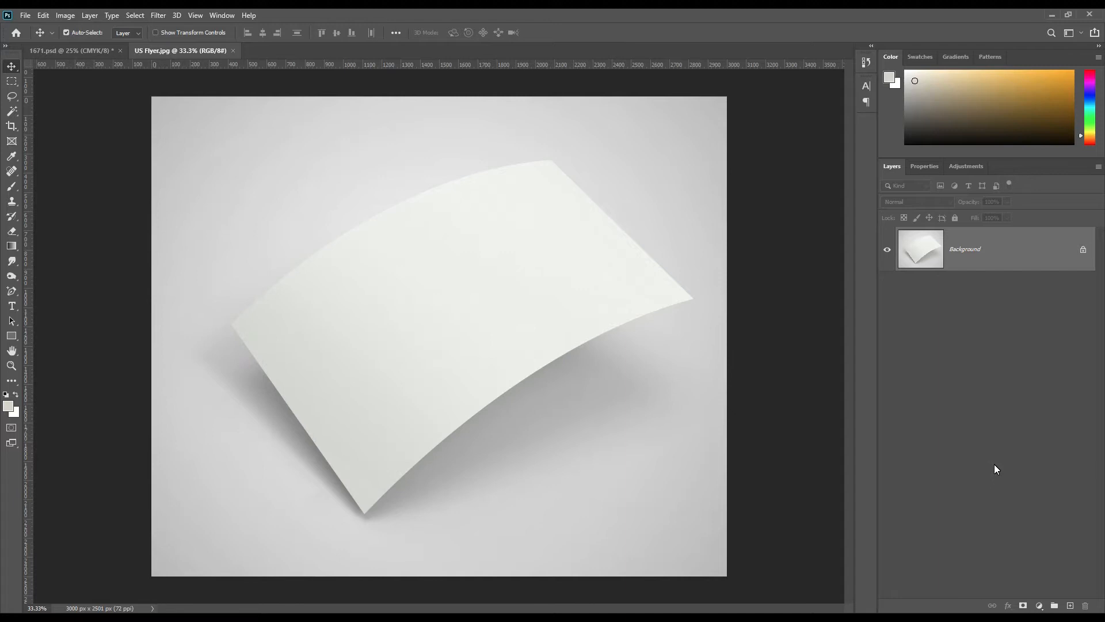
mouse_move(289, 278)
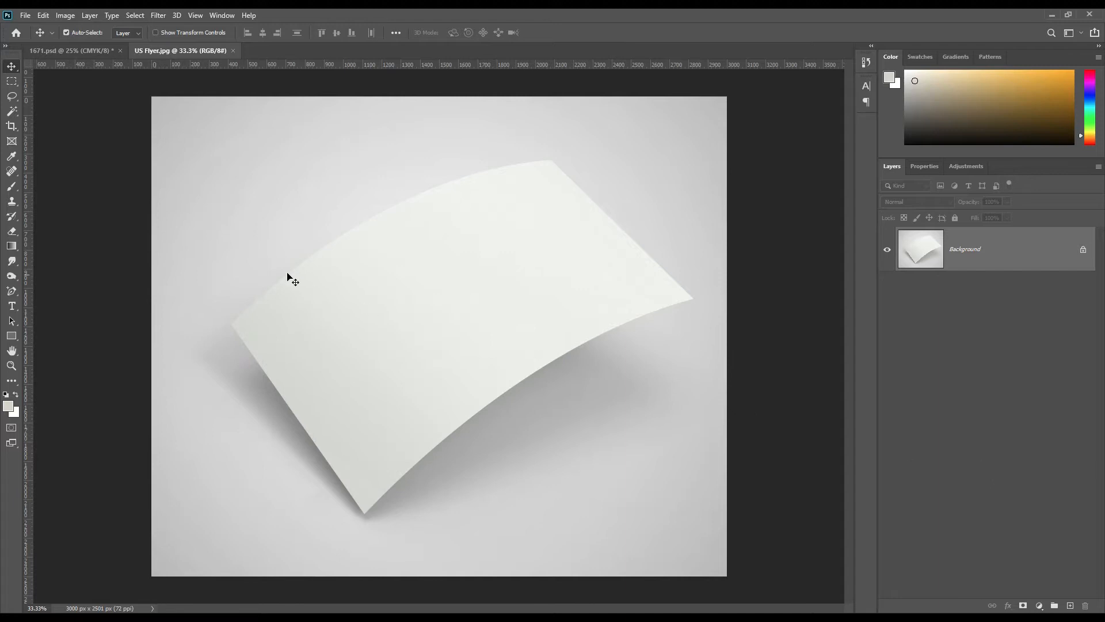
- Create a new 2480 × 3508 px document at 300 ppi via File > New
left_click(24, 15)
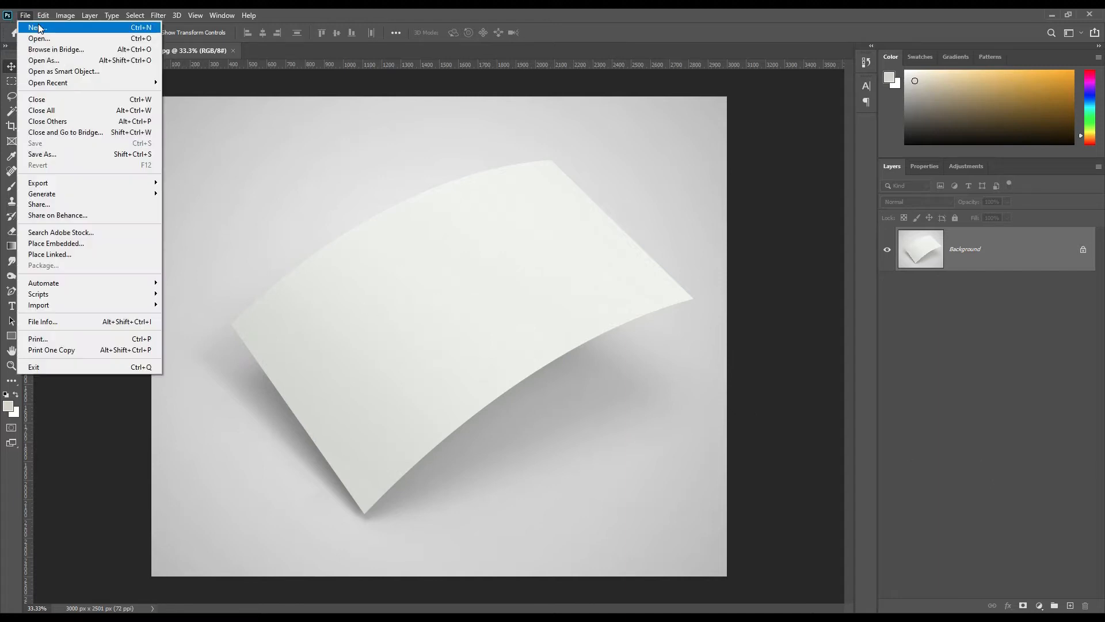
left_click(33, 28)
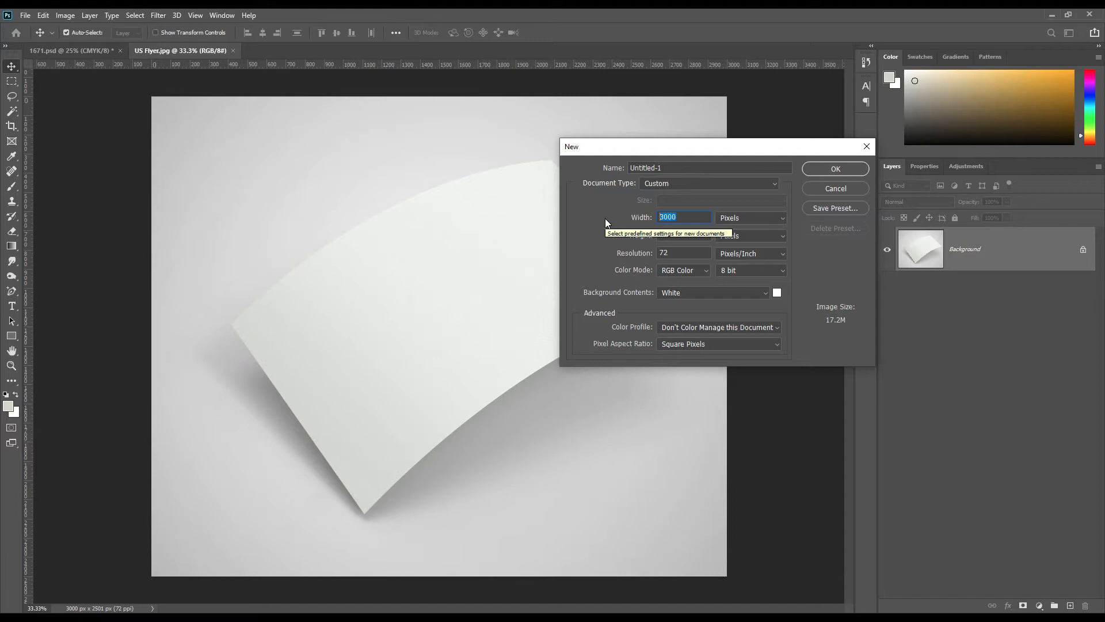
type("2480")
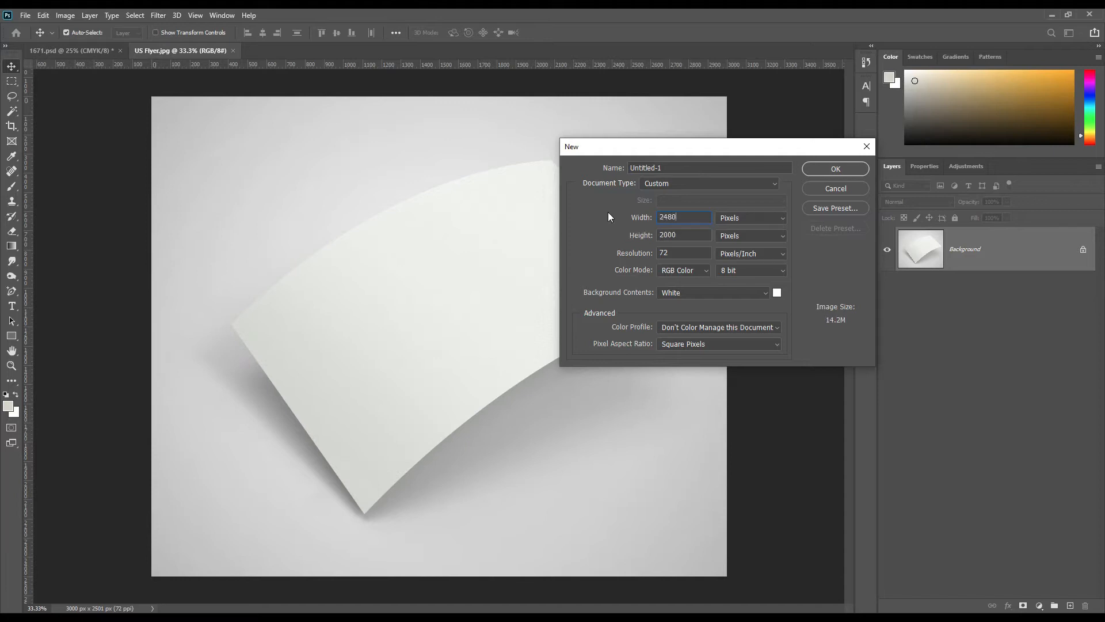
left_click(683, 235)
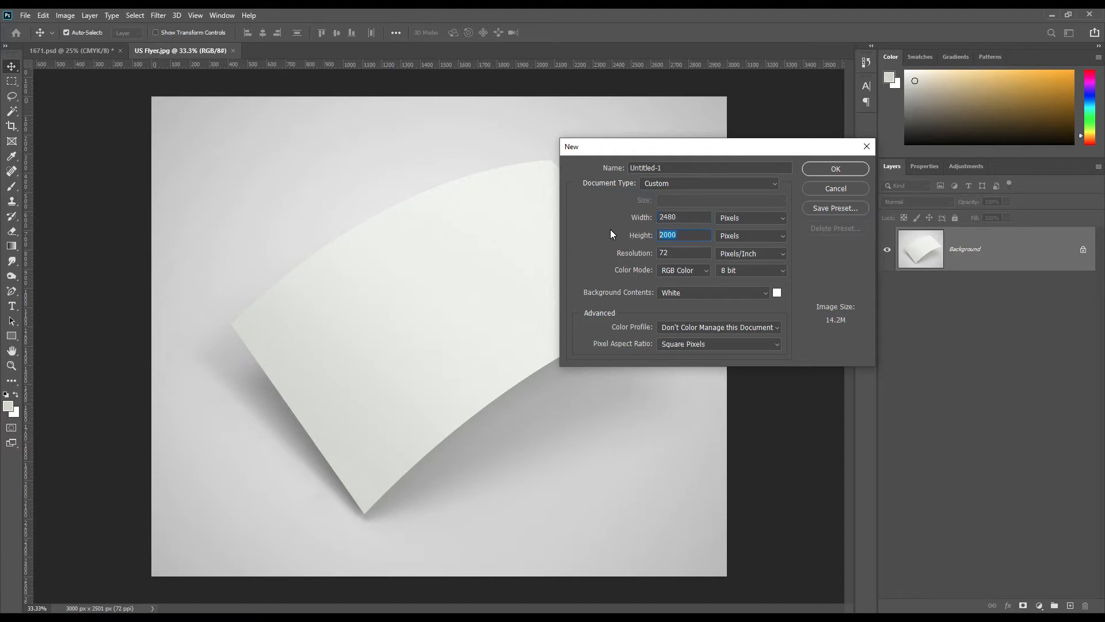
type("3")
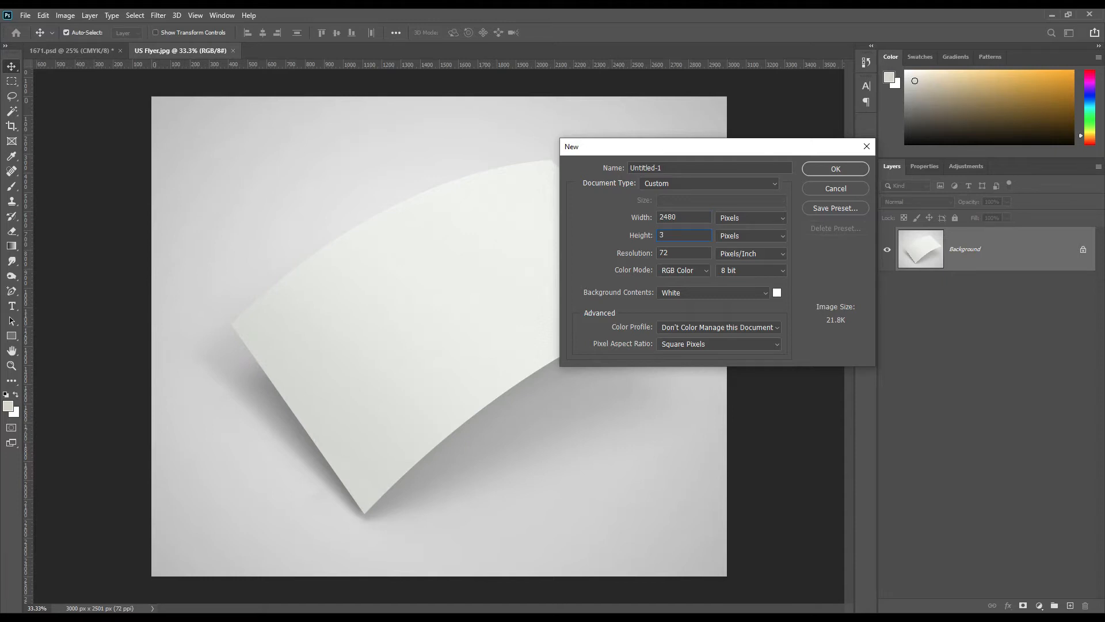
type("508")
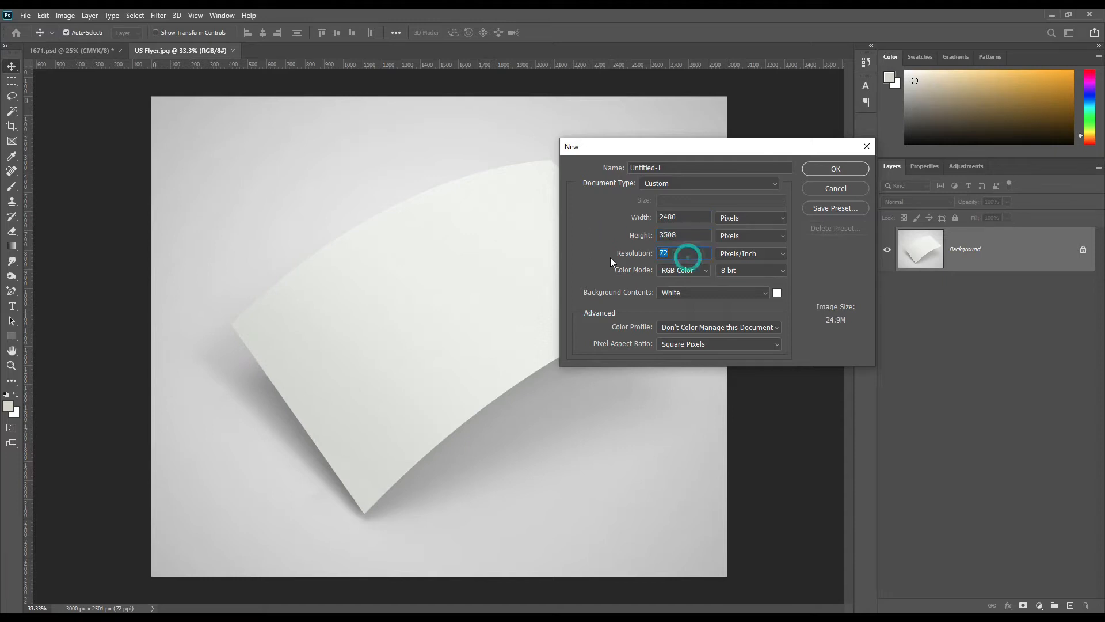
type("300")
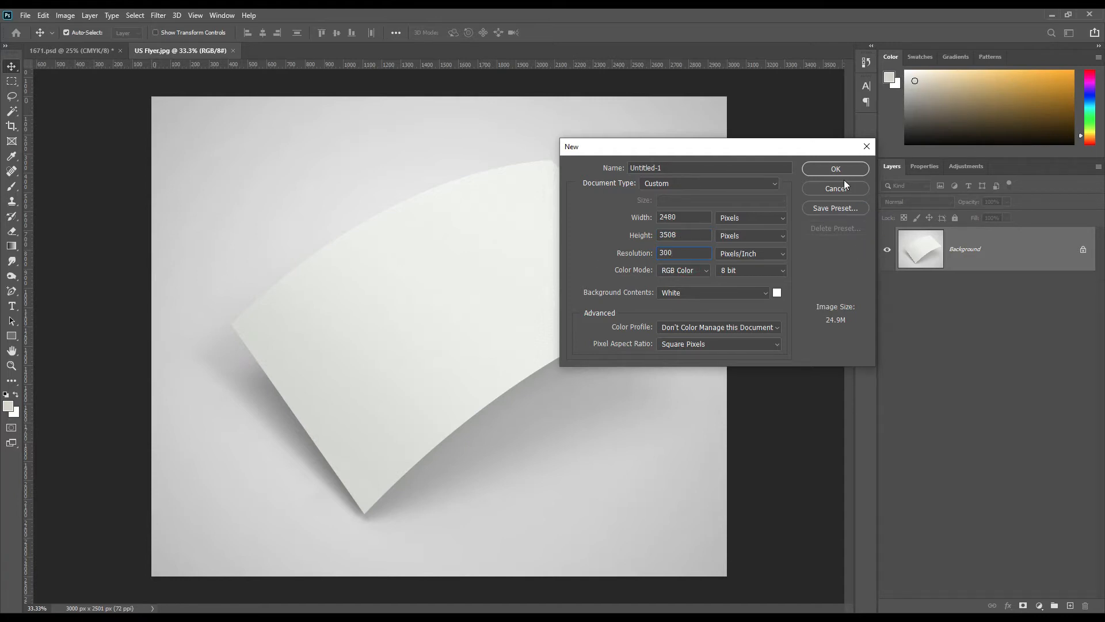
left_click(835, 168)
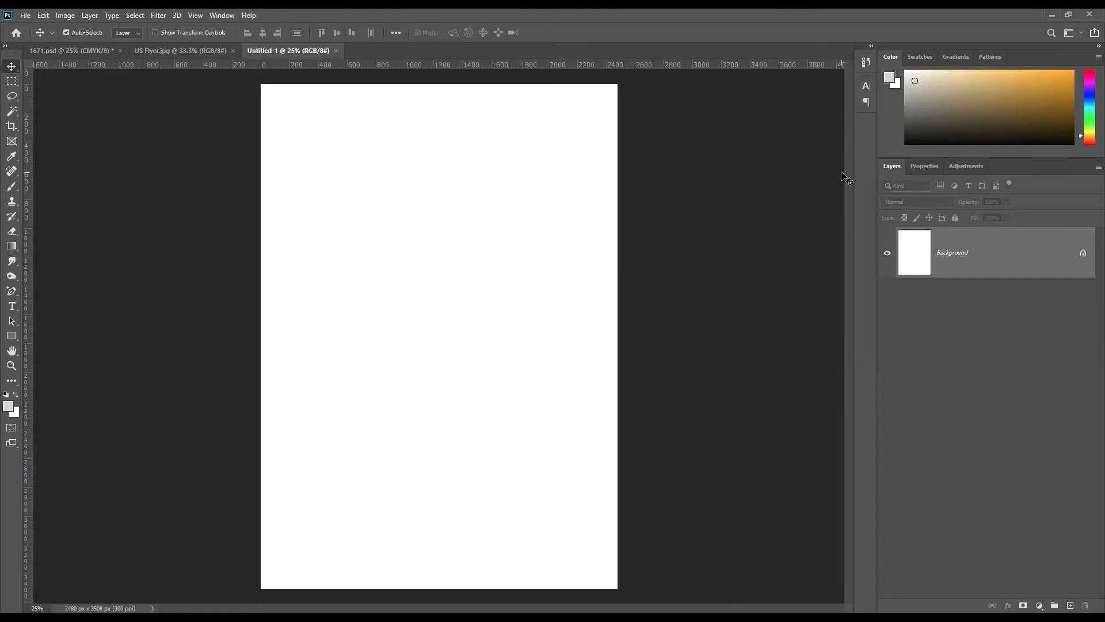
mouse_move(994, 259)
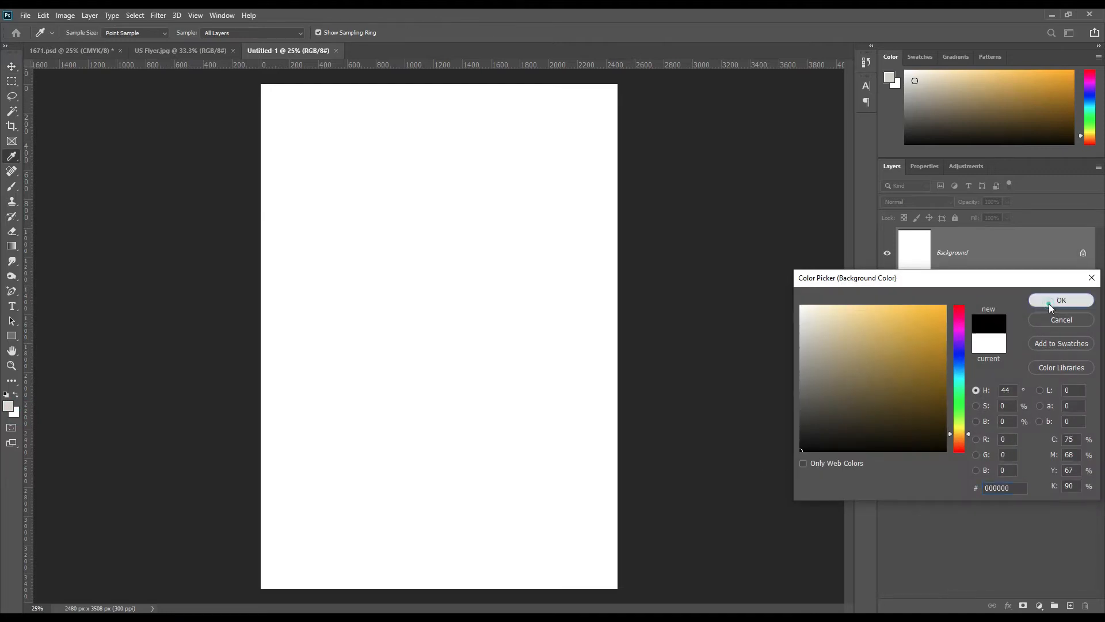
- Confirm black in the Color Picker and select the black Layer 0
left_click(1061, 301)
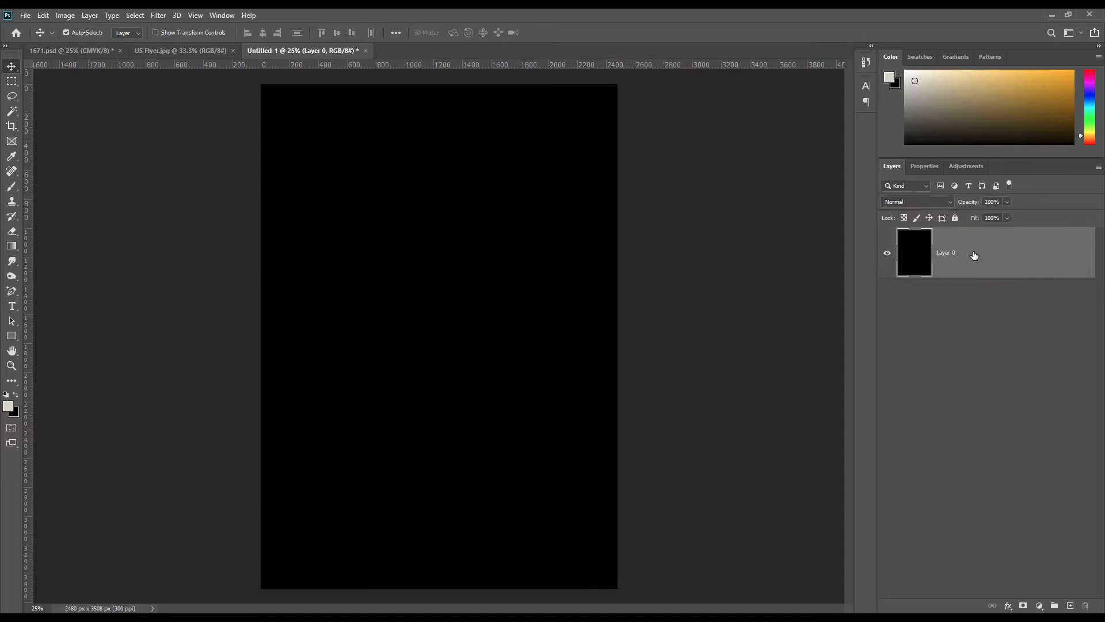
left_click(180, 49)
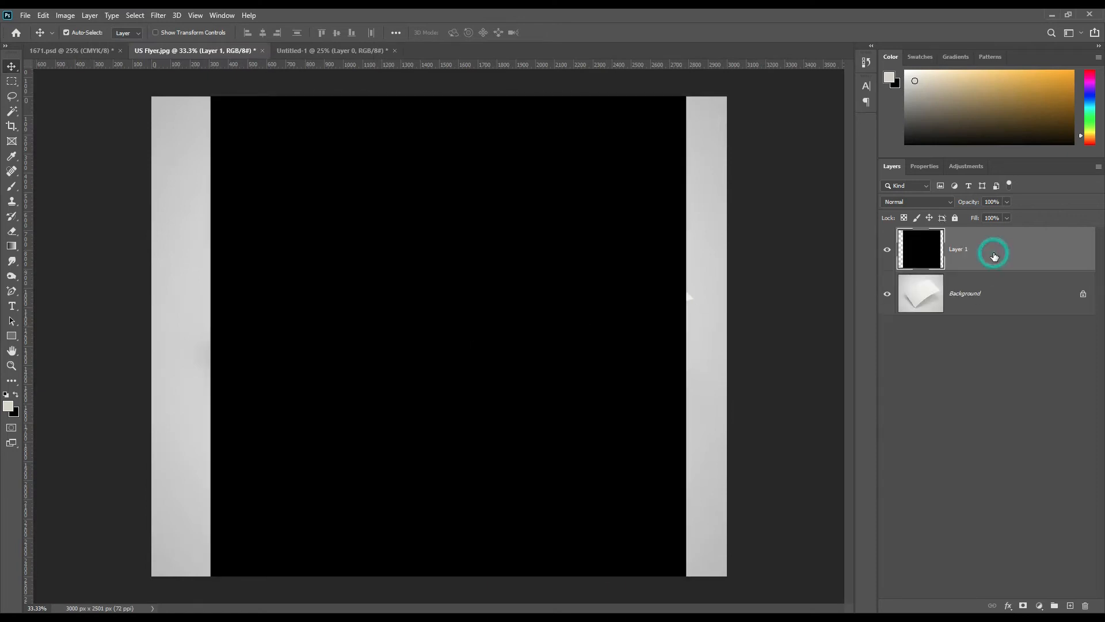
- Convert the black Layer 1 to a smart object and centre it over the paper
right_click(994, 256)
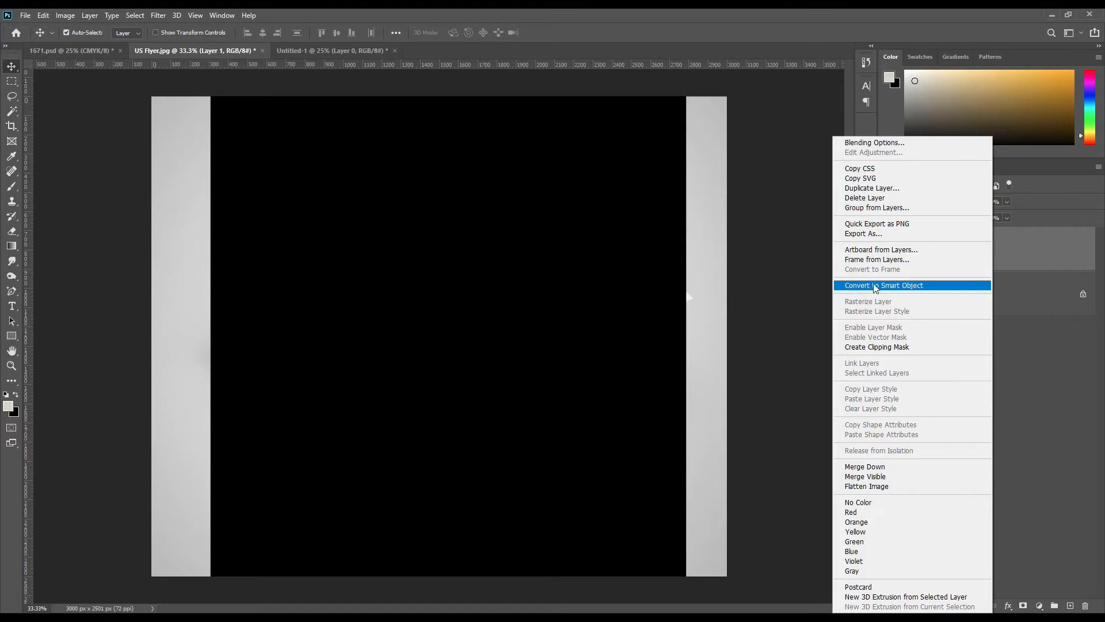
left_click(884, 285)
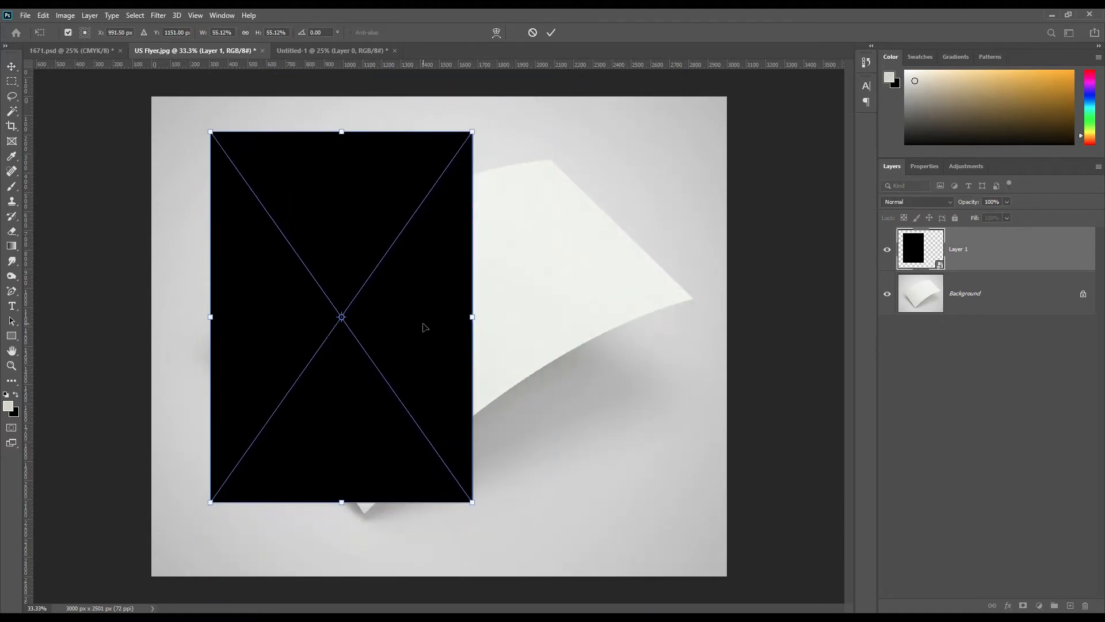
left_click_drag(341, 318, 429, 346)
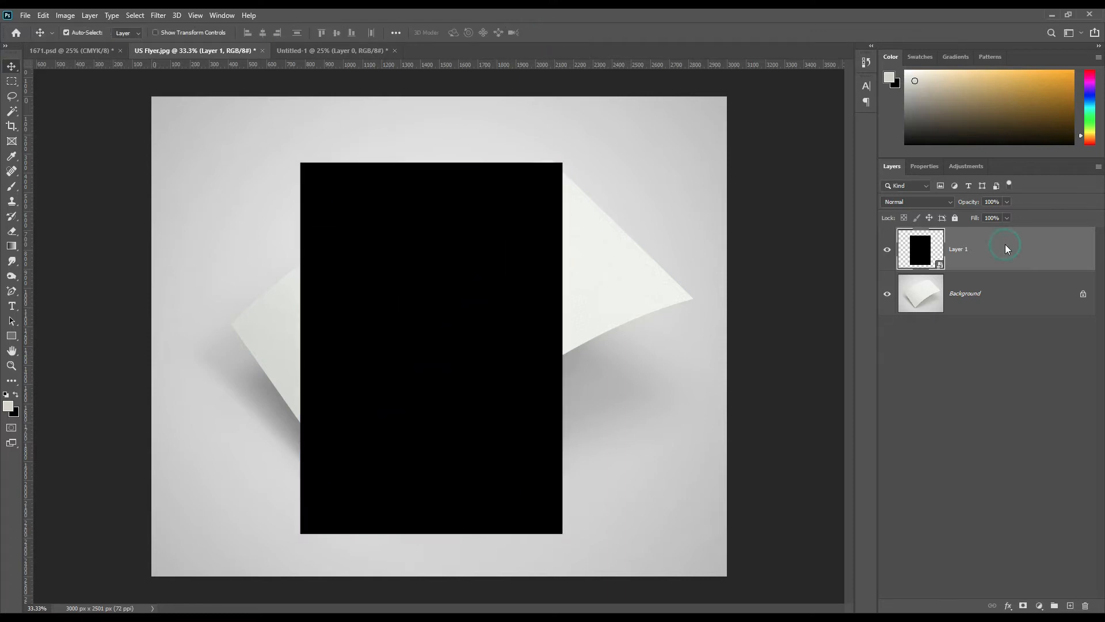
- Give Layer 1 a red colour label and hide it
right_click(1006, 248)
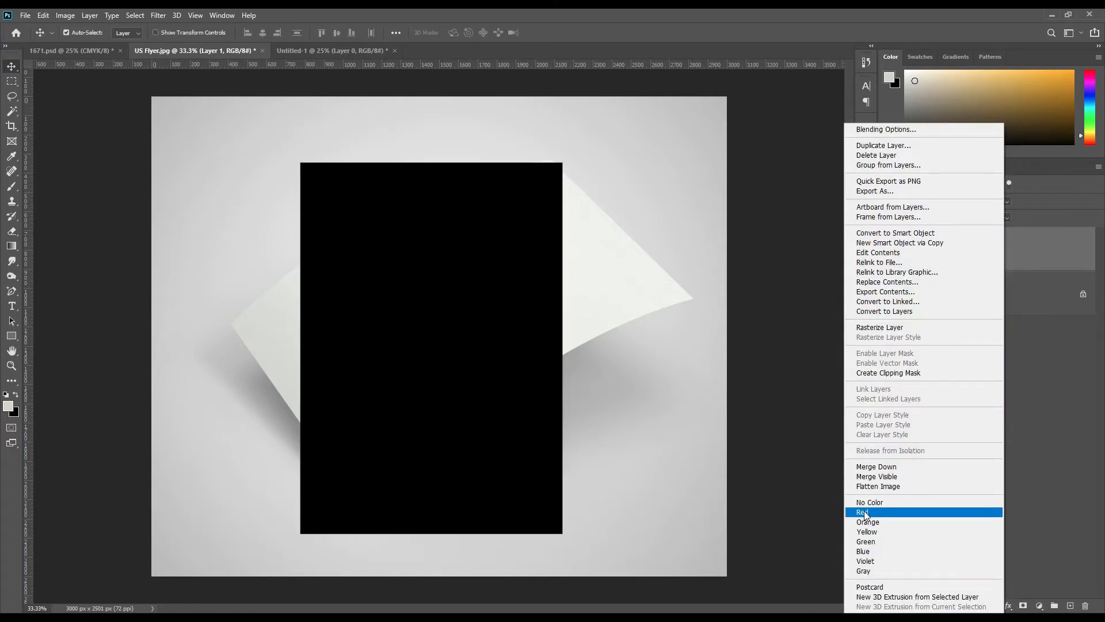
left_click(863, 511)
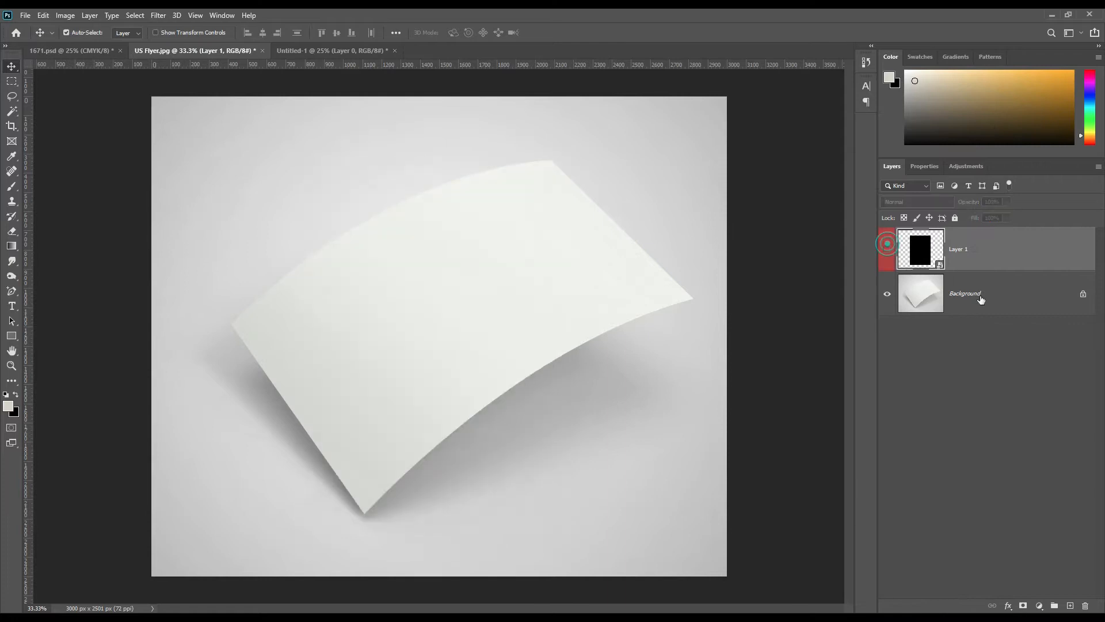
left_click(965, 294)
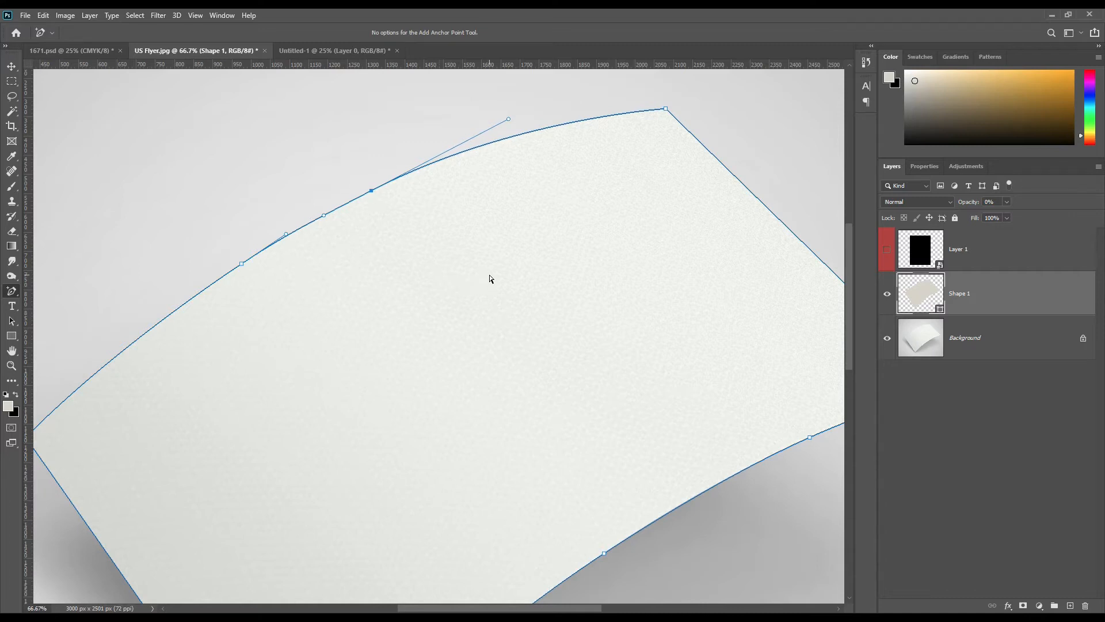
mouse_move(473, 274)
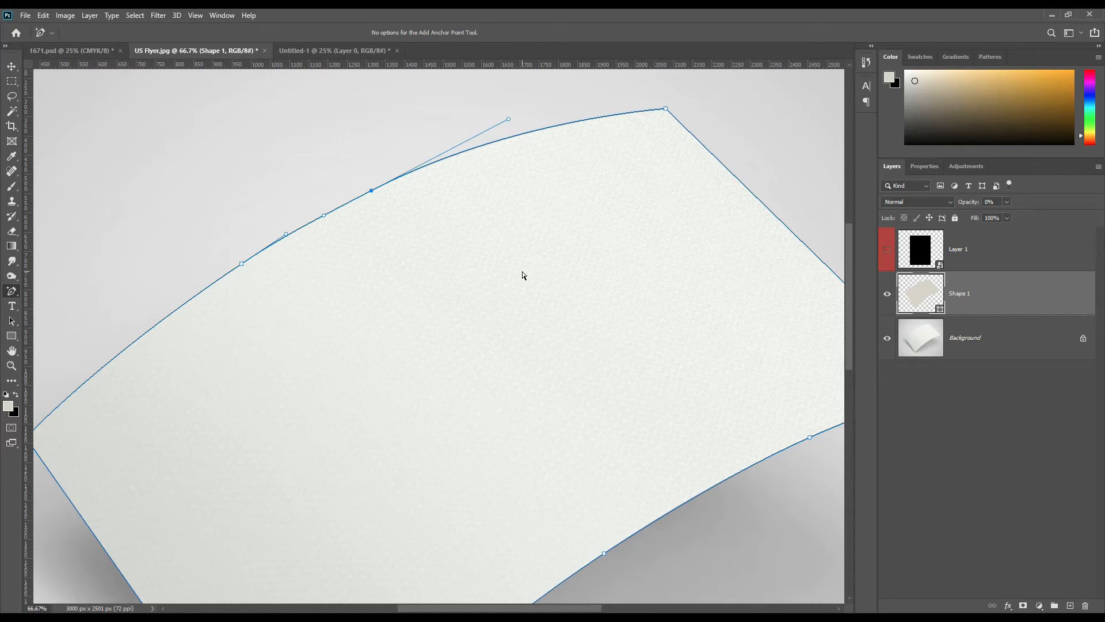
mouse_move(529, 271)
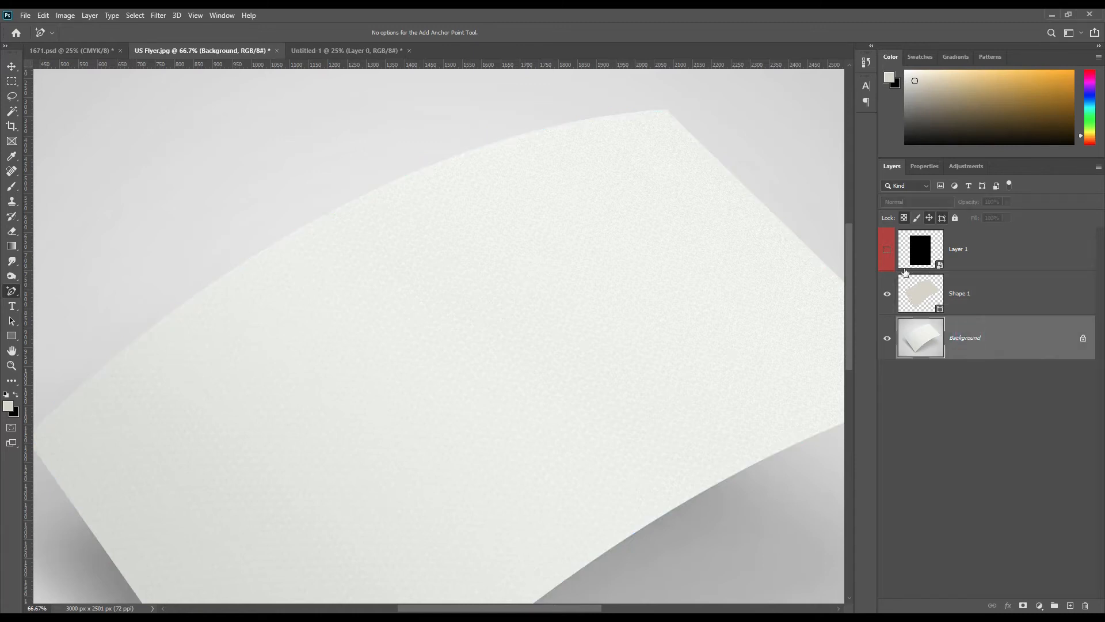
- Make the black Layer 1 visible again above the transparent Shape 1 layer
left_click(887, 249)
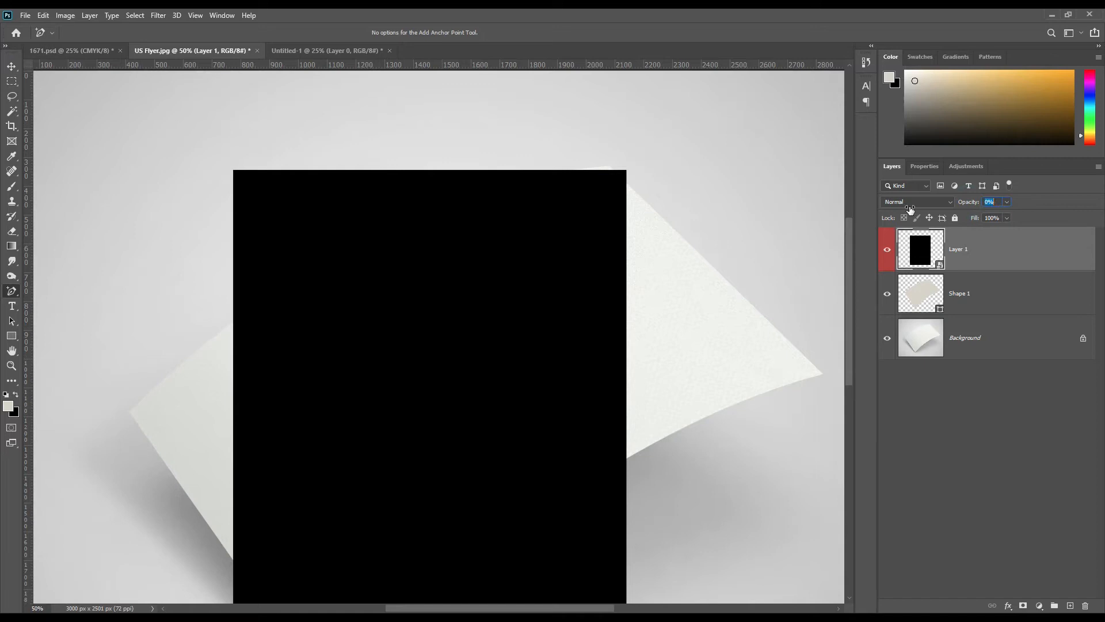
- Lower Layer 1's opacity to 28% and distort its corners onto the curved paper's corners
type("28")
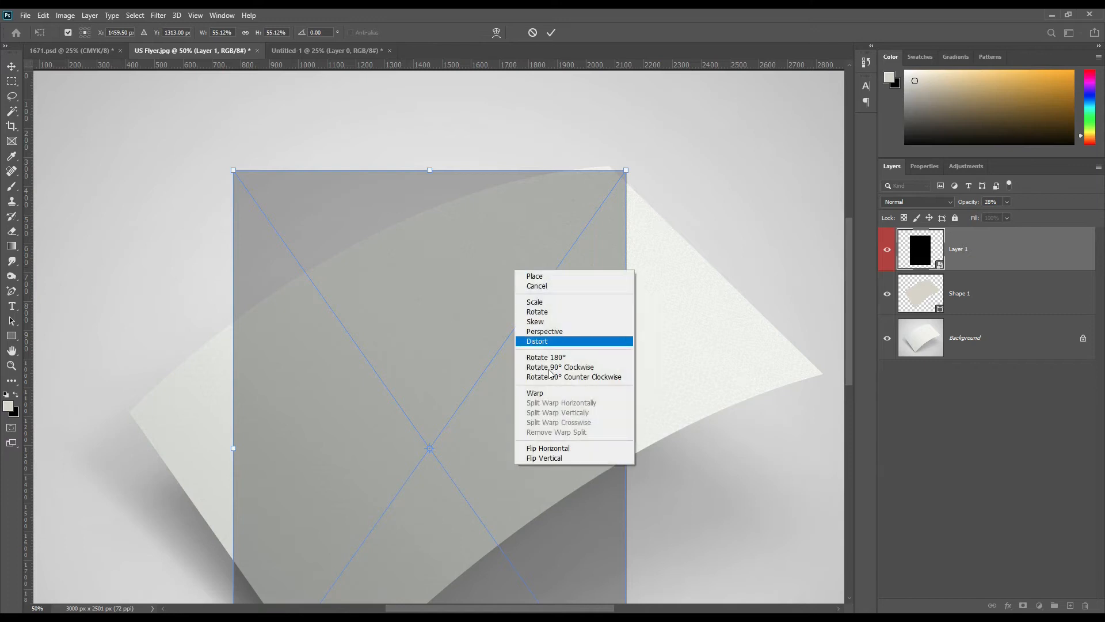
mouse_move(548, 322)
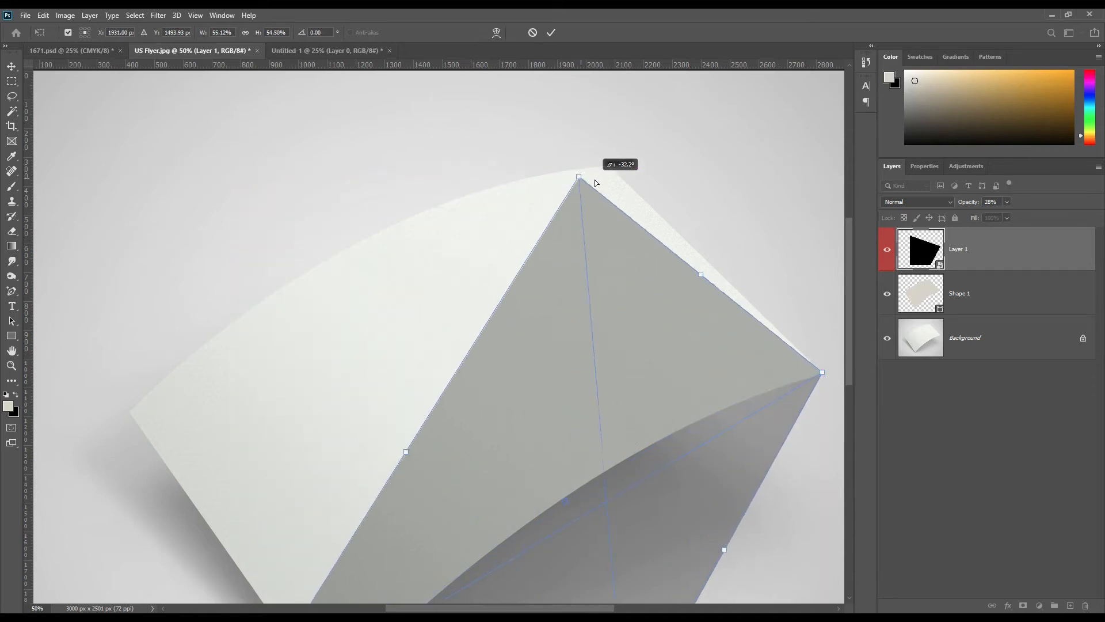
left_click_drag(578, 176, 608, 166)
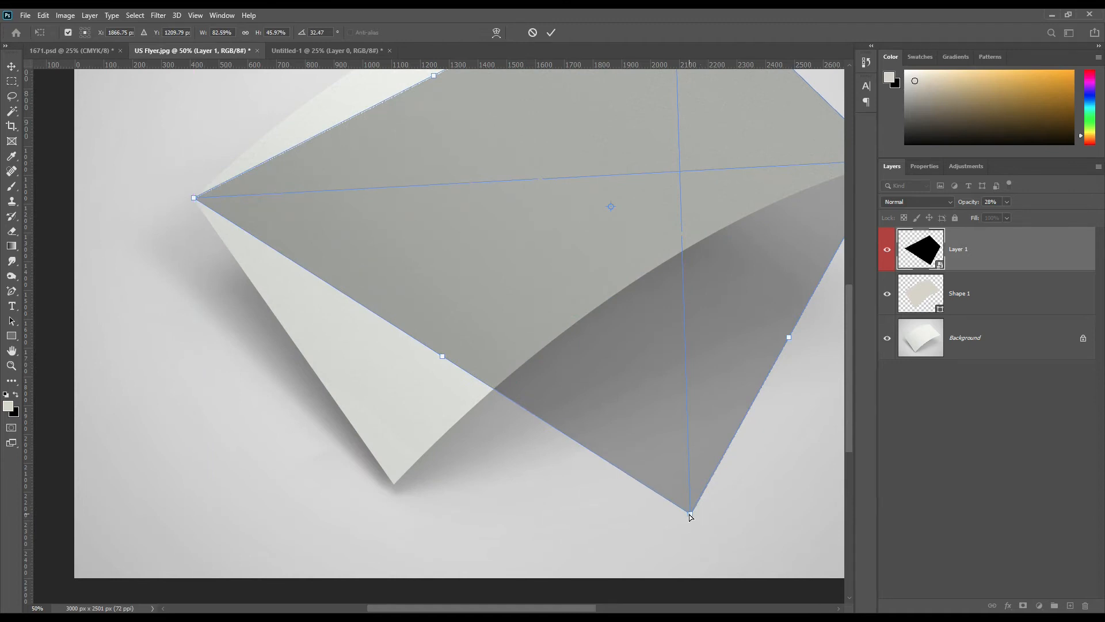
left_click_drag(690, 514, 393, 485)
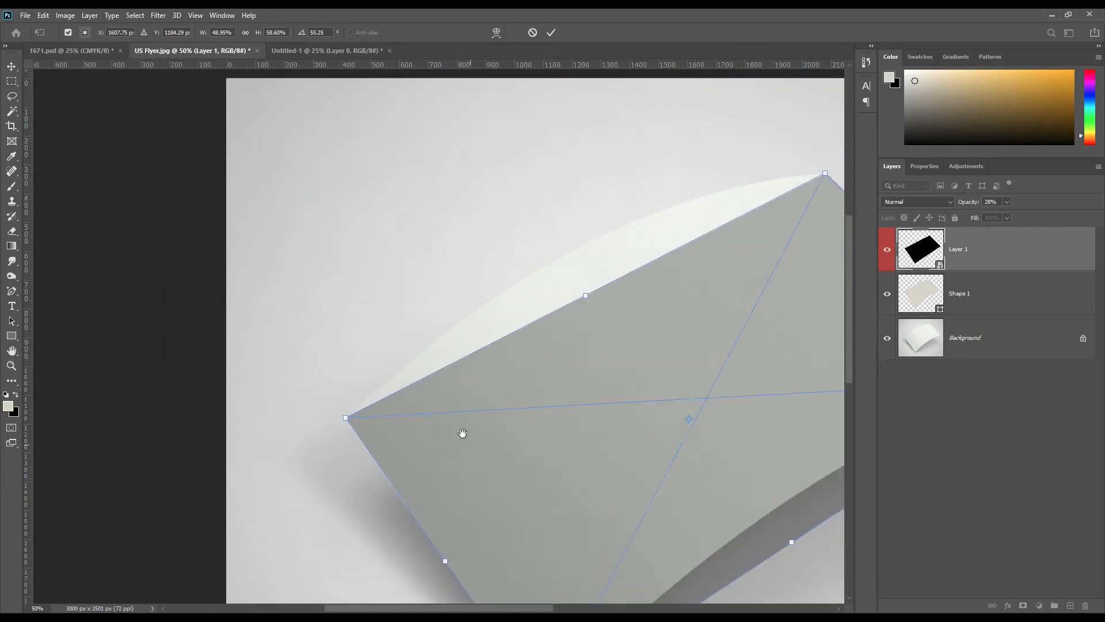
left_click_drag(345, 416, 345, 419)
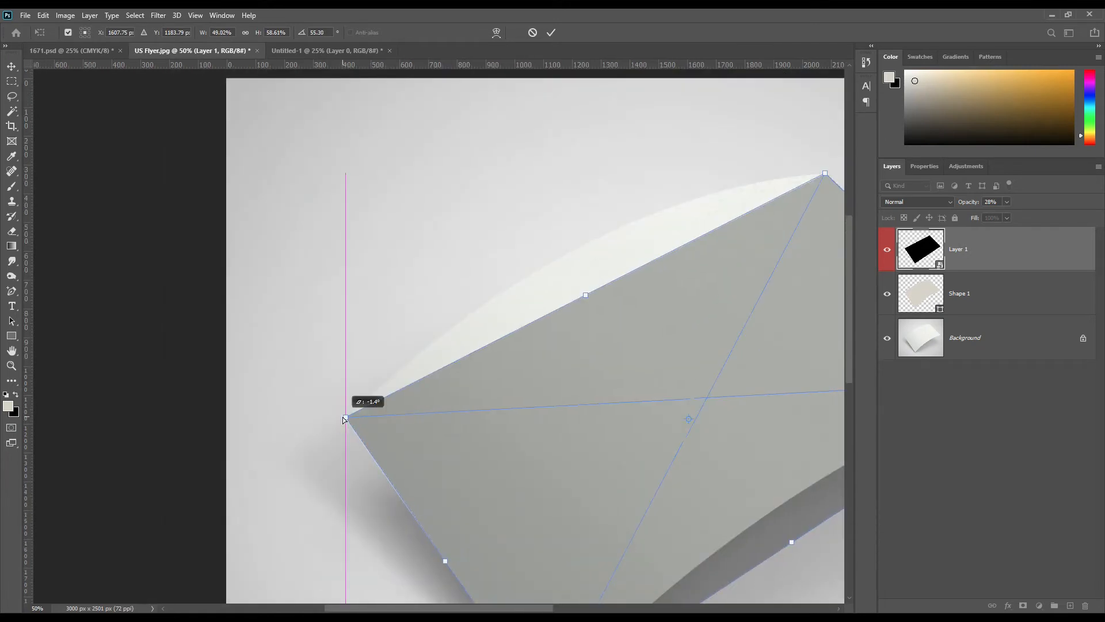
left_click_drag(345, 419, 346, 418)
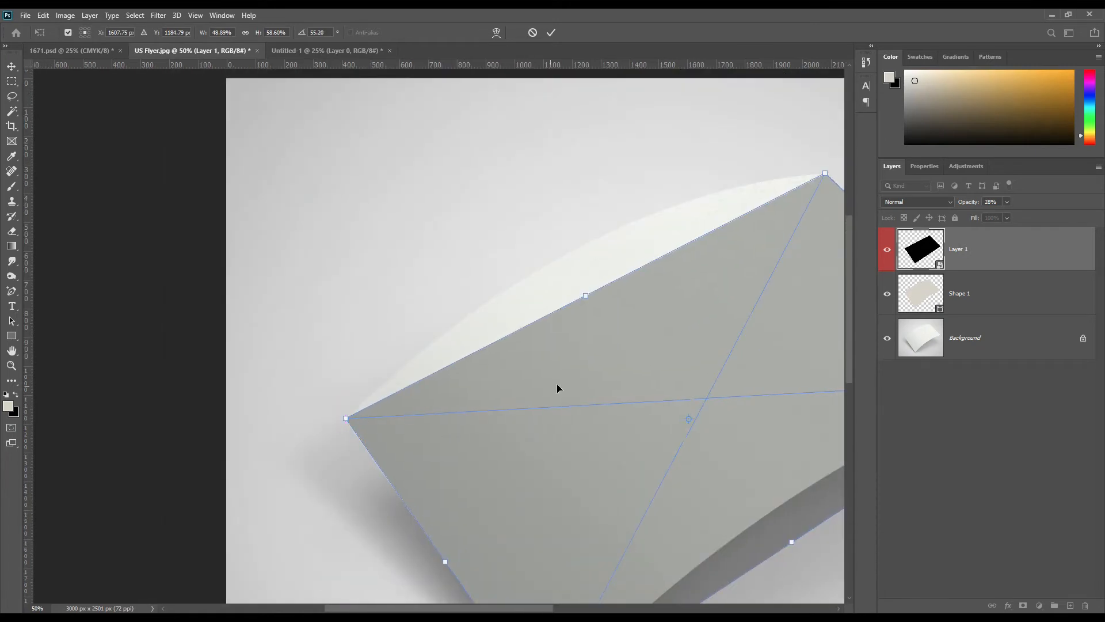
- Warp the rectangle to follow the paper's curve, then enter its smart-object contents
right_click(558, 388)
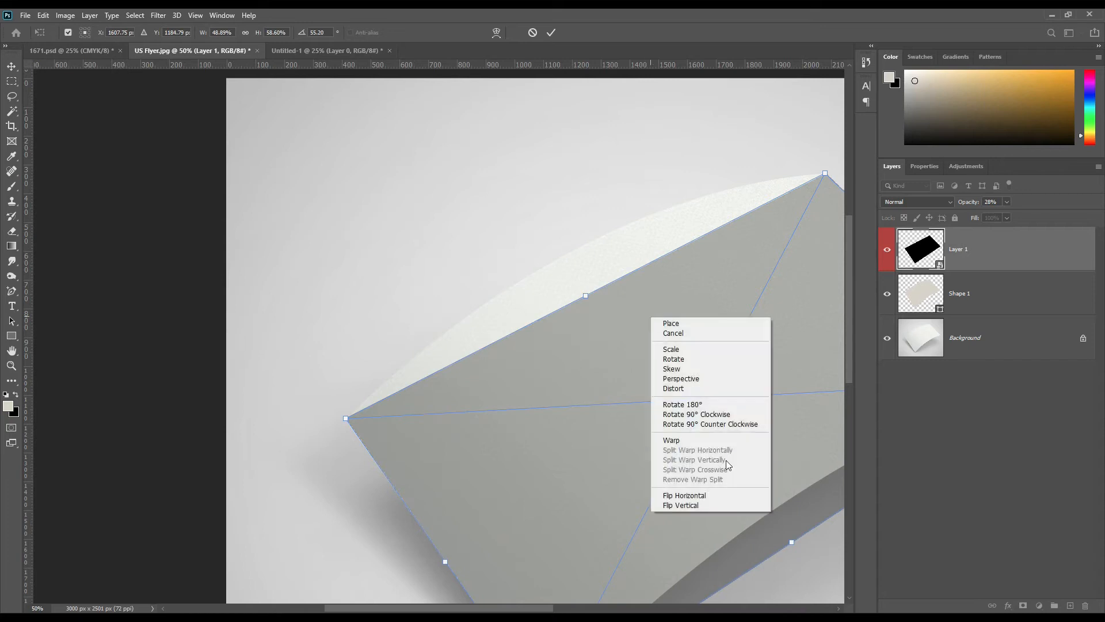
left_click(671, 439)
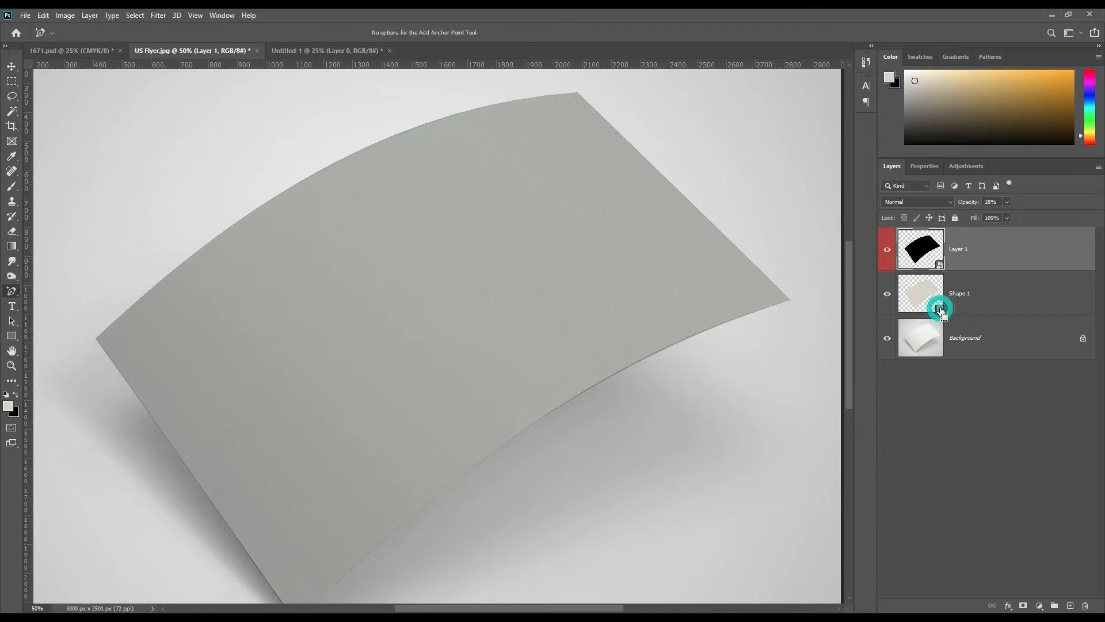
left_click(920, 294)
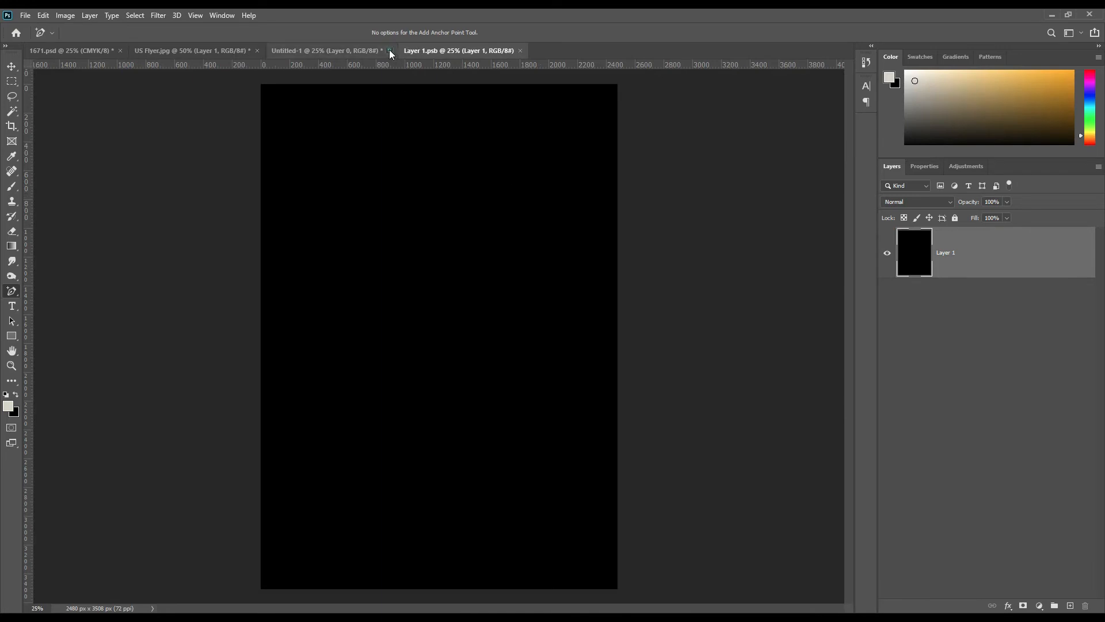
- Bring the merged flyer layers from the design document into Layer 1.psb
left_click(390, 49)
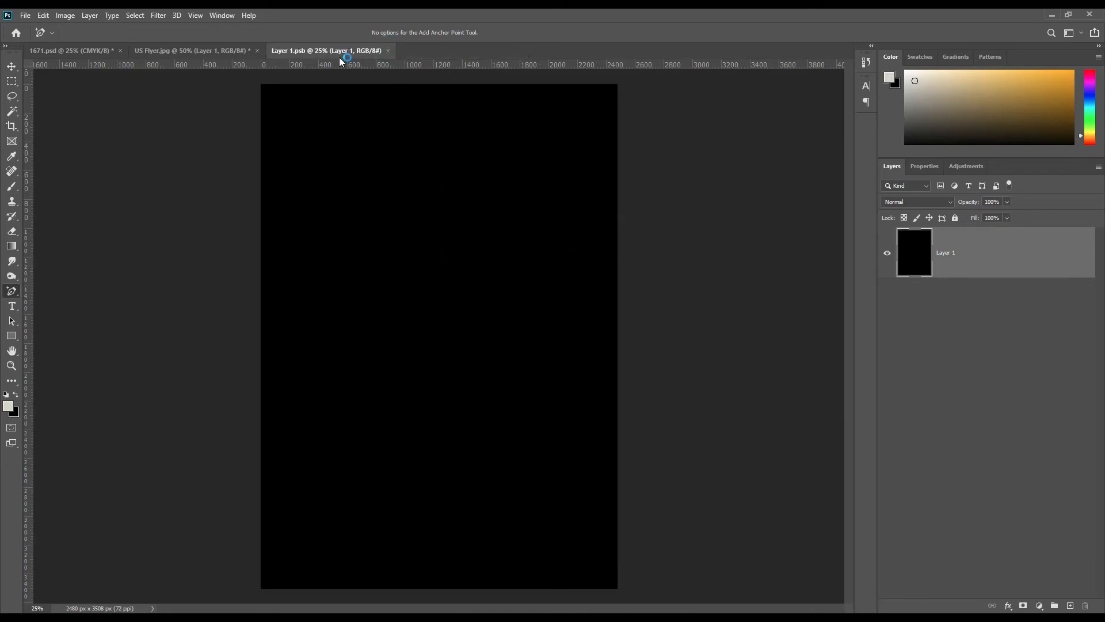
mouse_move(247, 82)
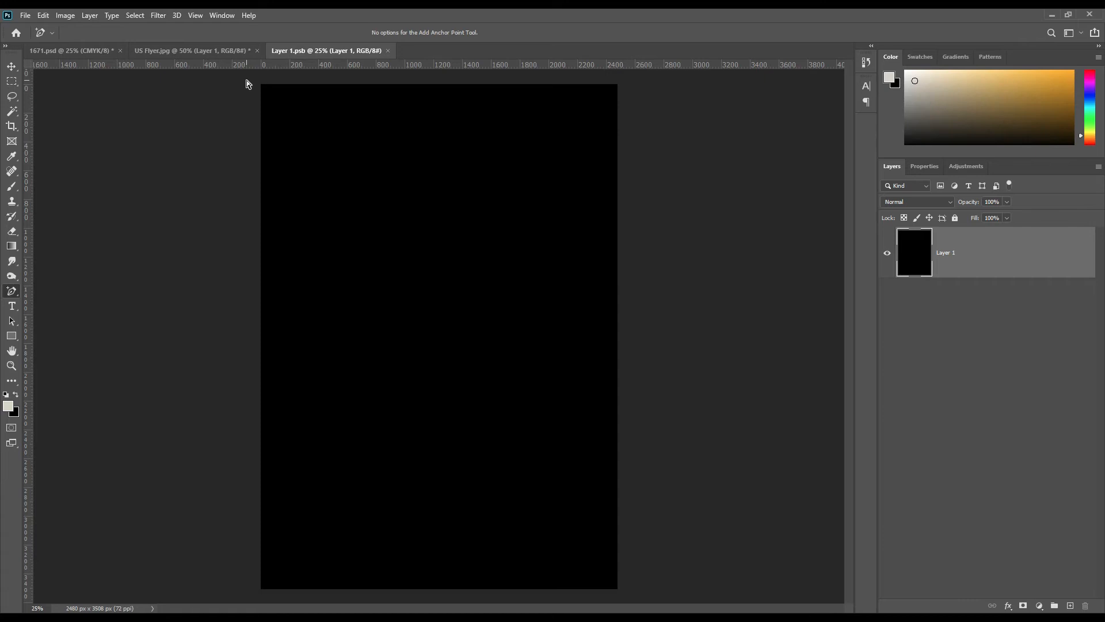
left_click(12, 67)
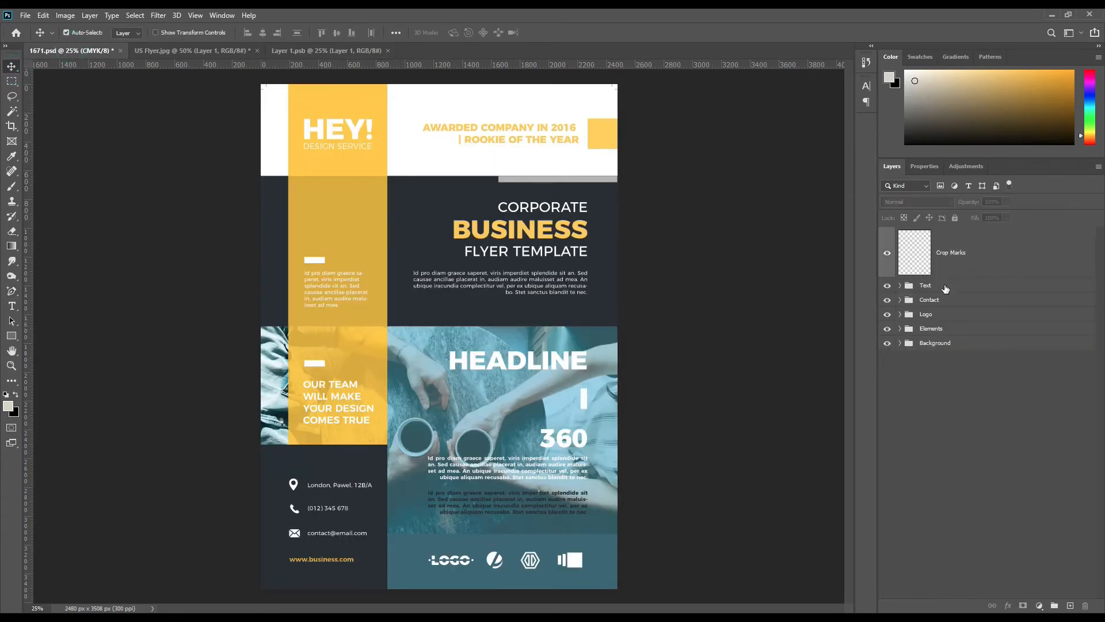
left_click(925, 286)
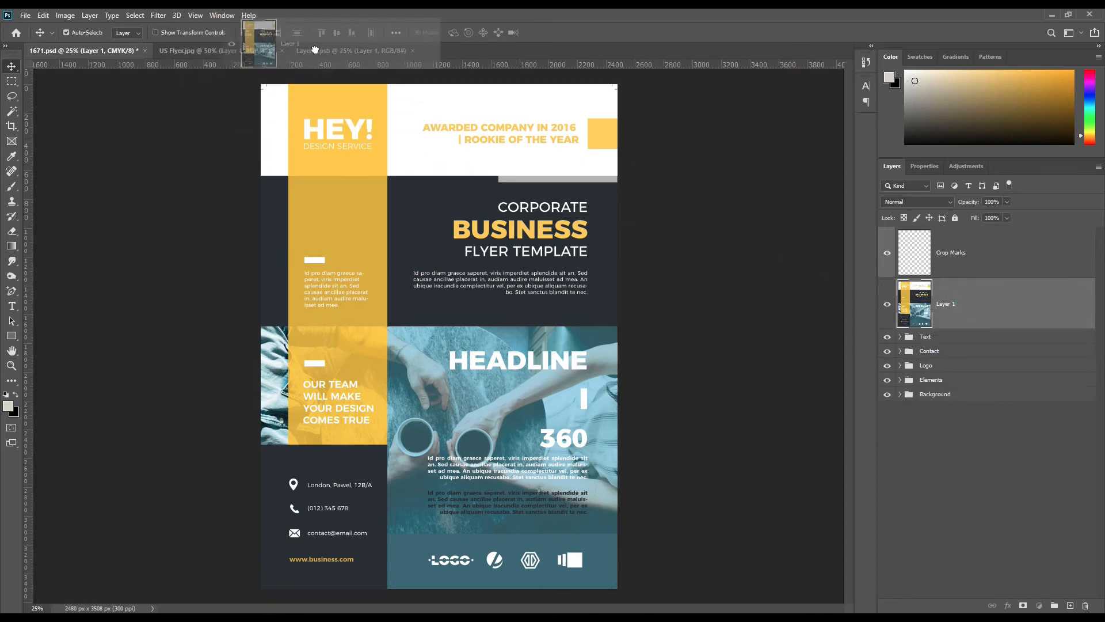
left_click(352, 50)
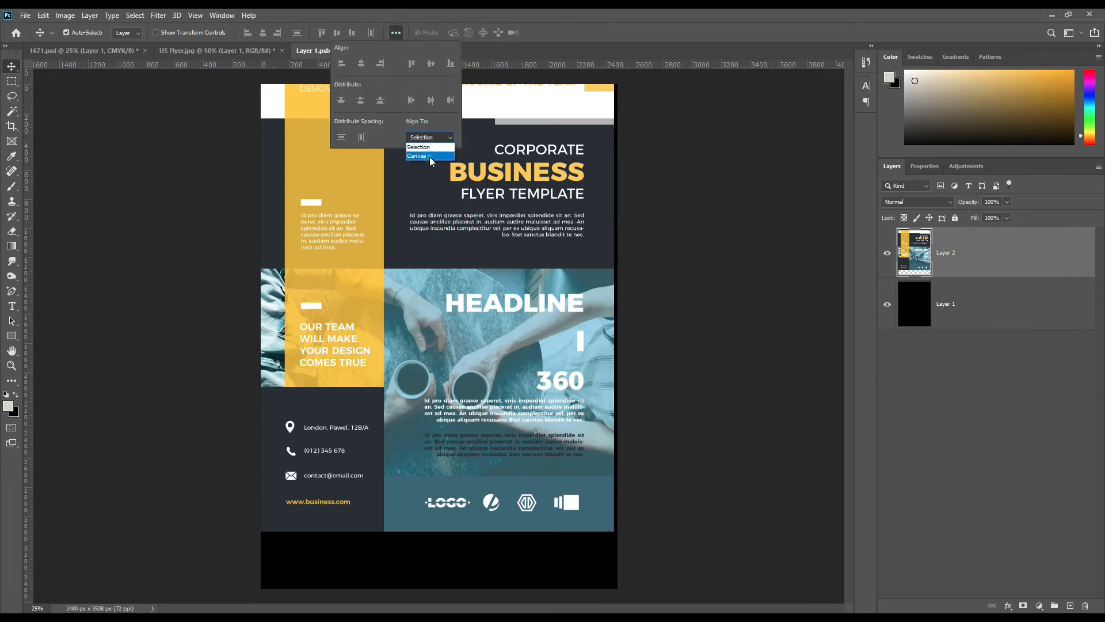
- Align the flyer design to the centre of the canvas
left_click(416, 155)
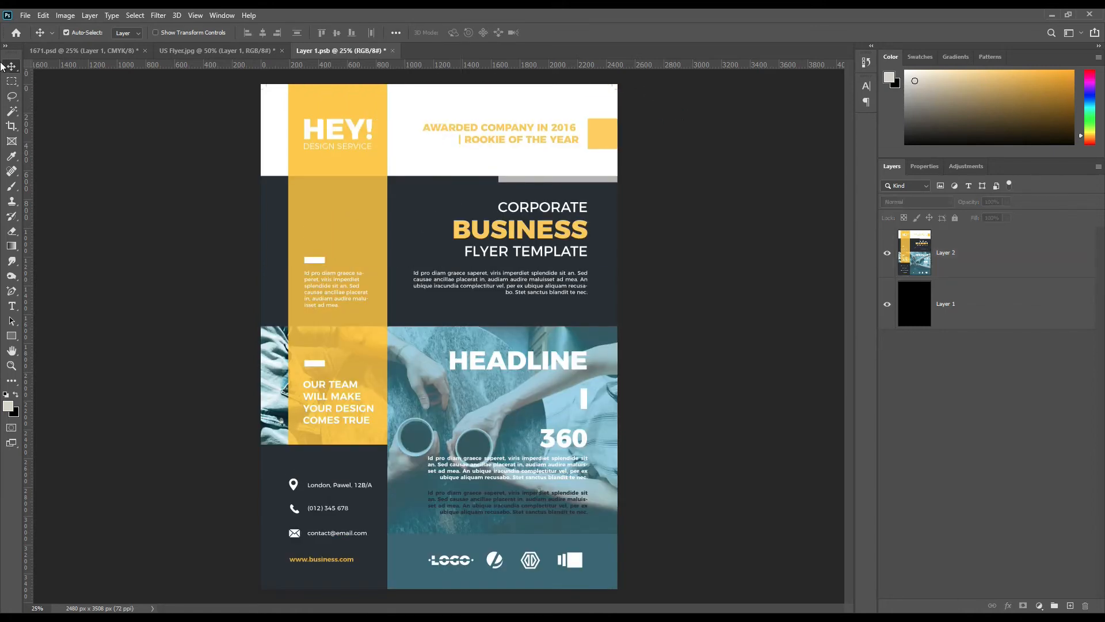
left_click(24, 15)
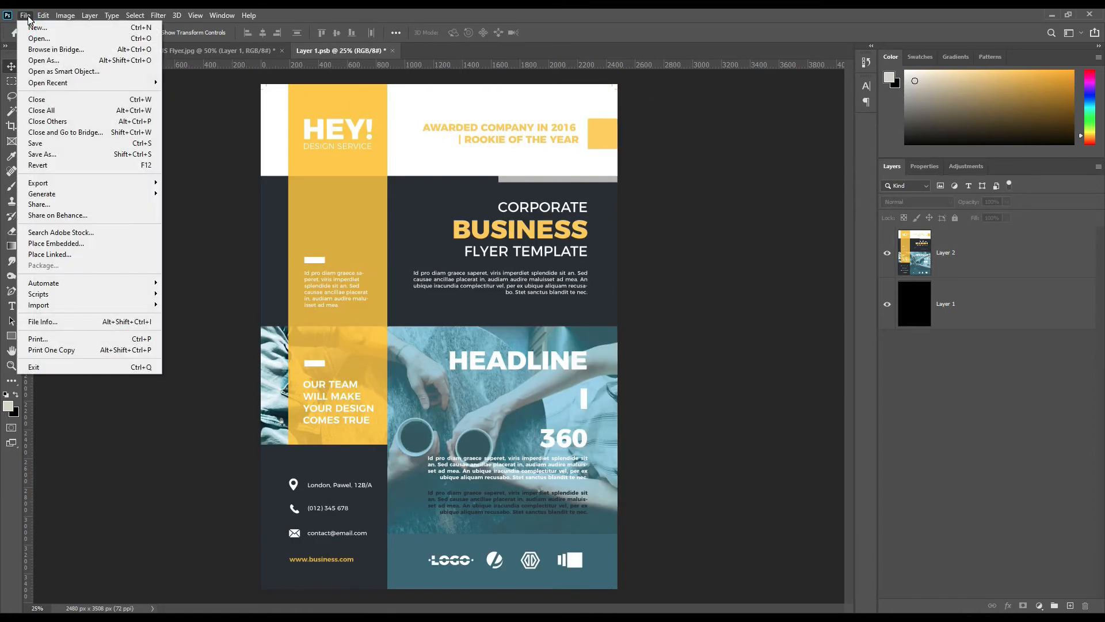
mouse_move(63, 72)
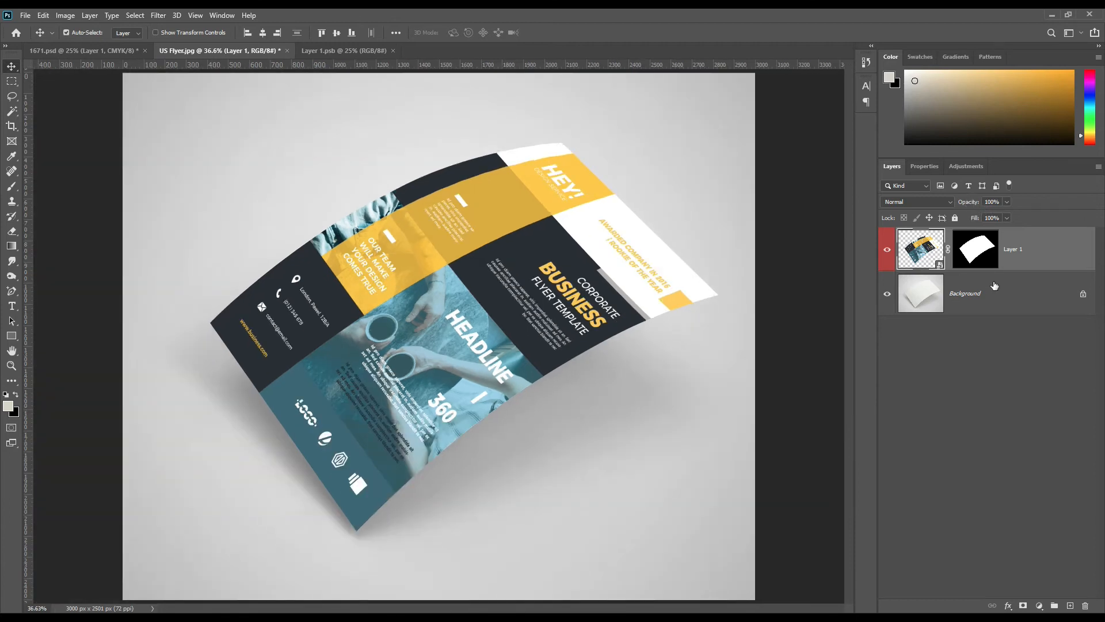
- Choose a blend mode for the flyer layer in US Flyer
left_click(916, 201)
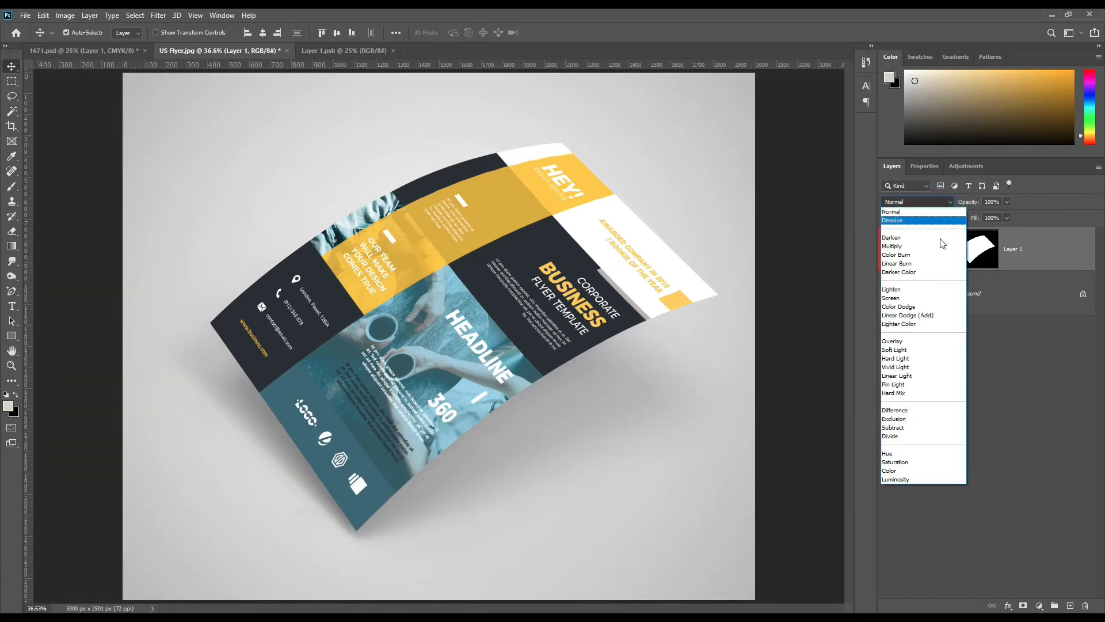
left_click(893, 246)
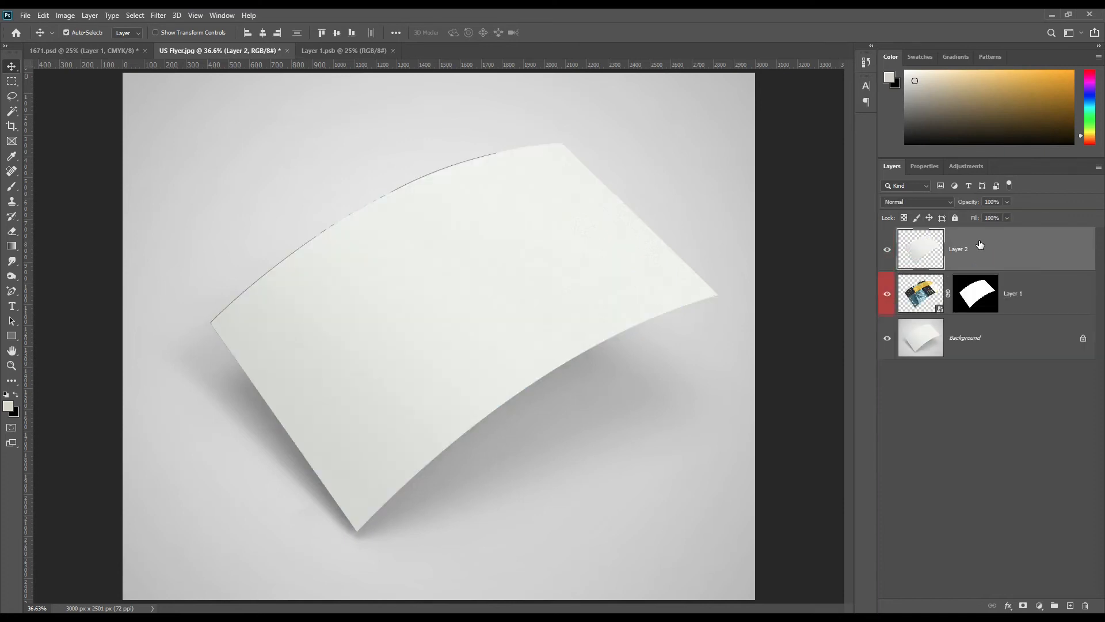
- Set the paper shading Layer 2 to Screen blending and bring up Image > Adjustments
left_click(916, 202)
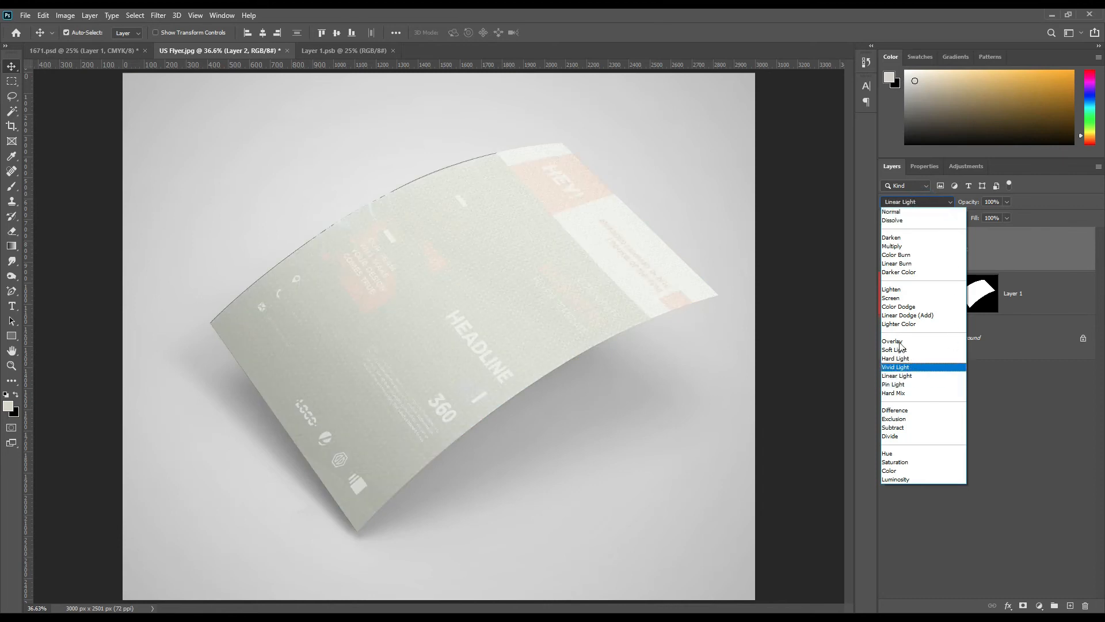
left_click(890, 297)
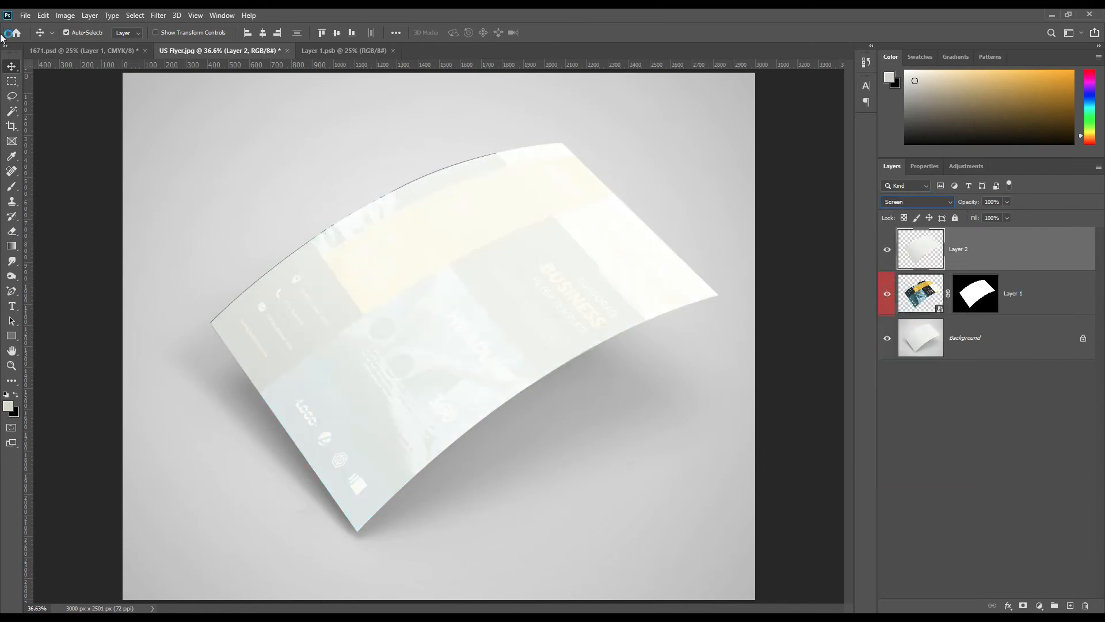
left_click(64, 15)
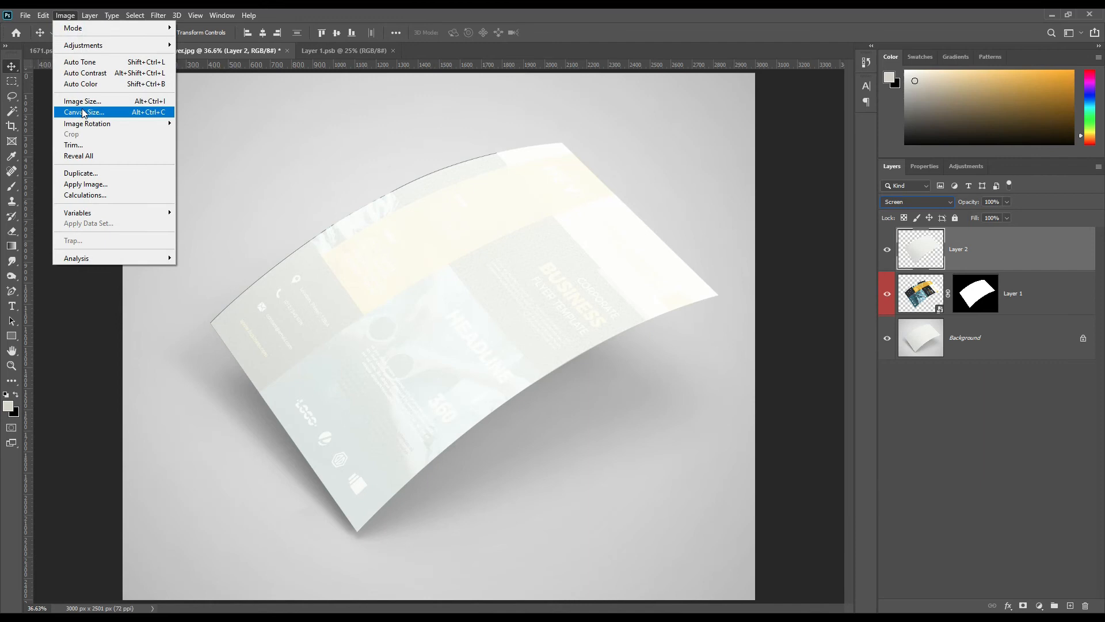
left_click(42, 15)
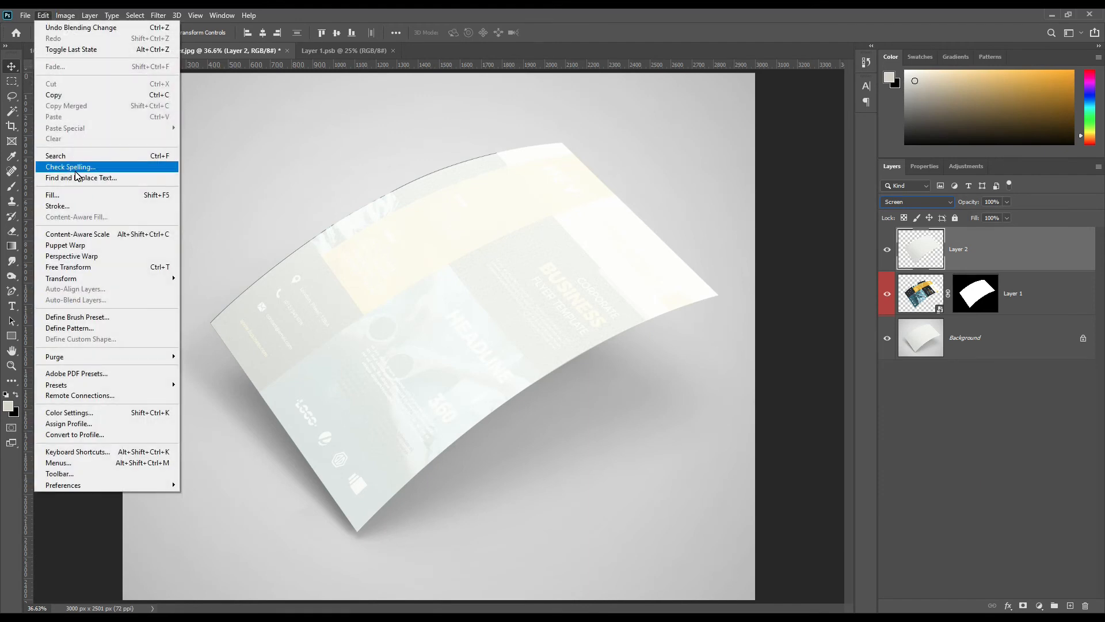
left_click(64, 15)
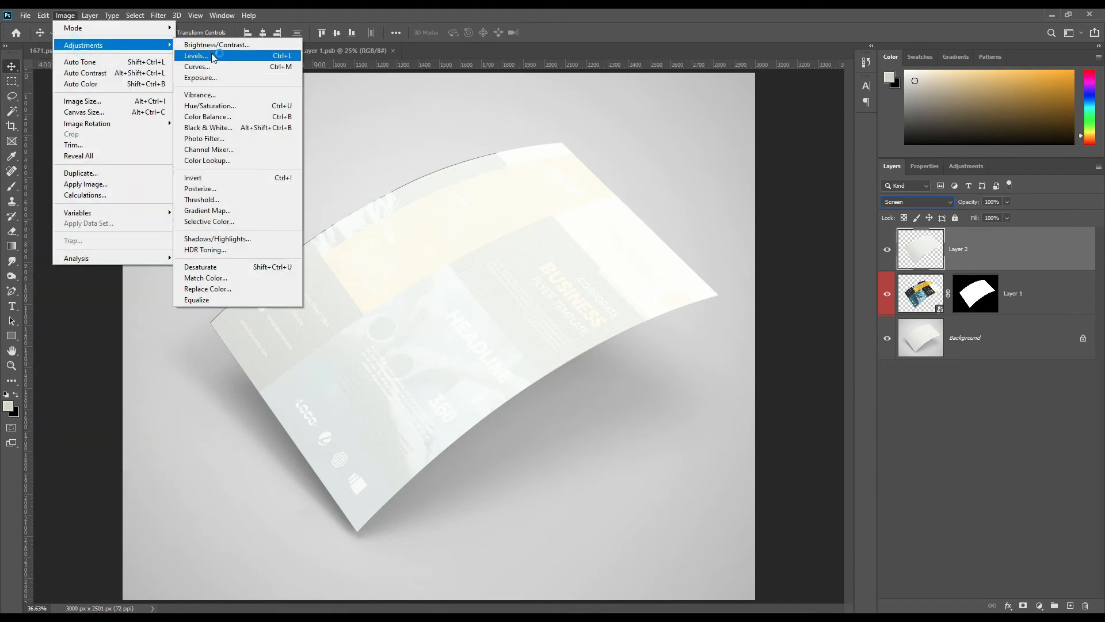
- Apply Levels to the shading layer, raising the black input level to about 232
left_click(196, 55)
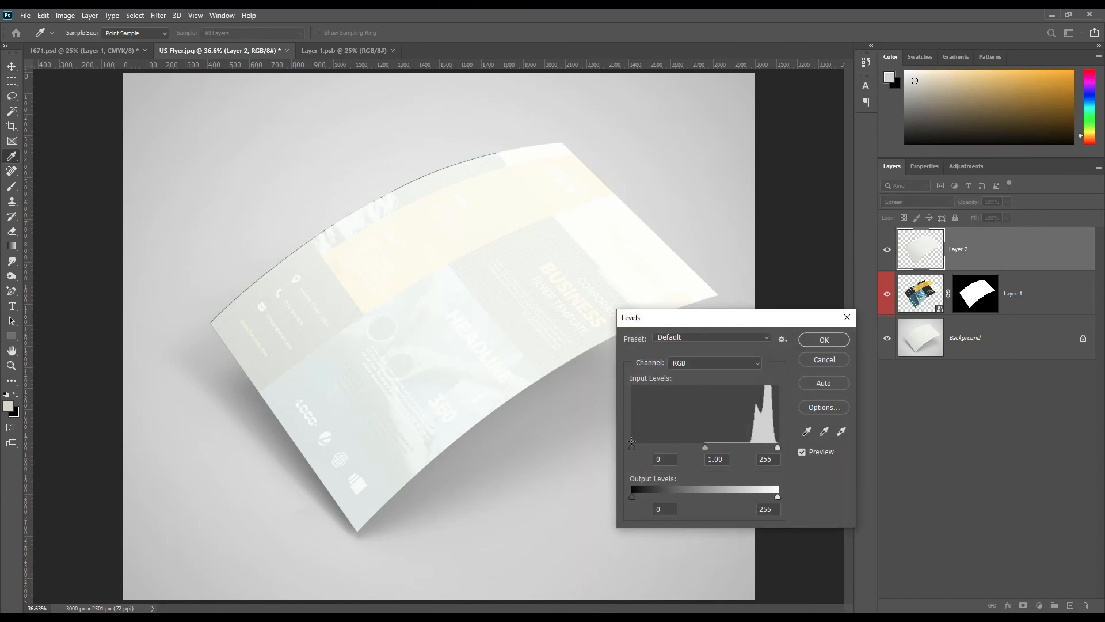
left_click_drag(632, 447, 705, 447)
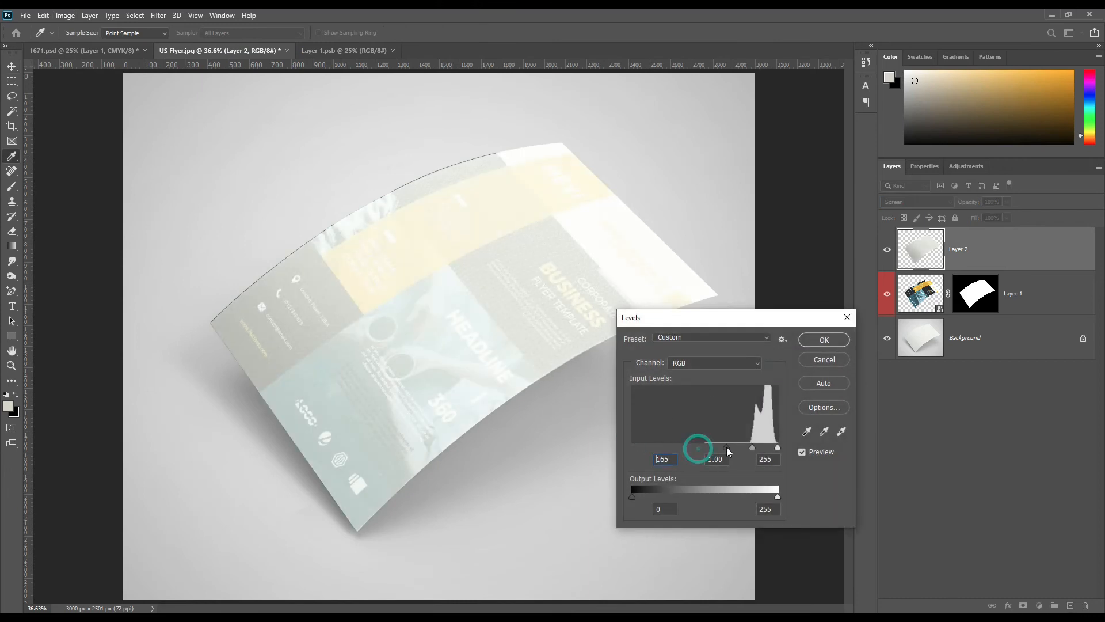
left_click_drag(697, 447, 752, 447)
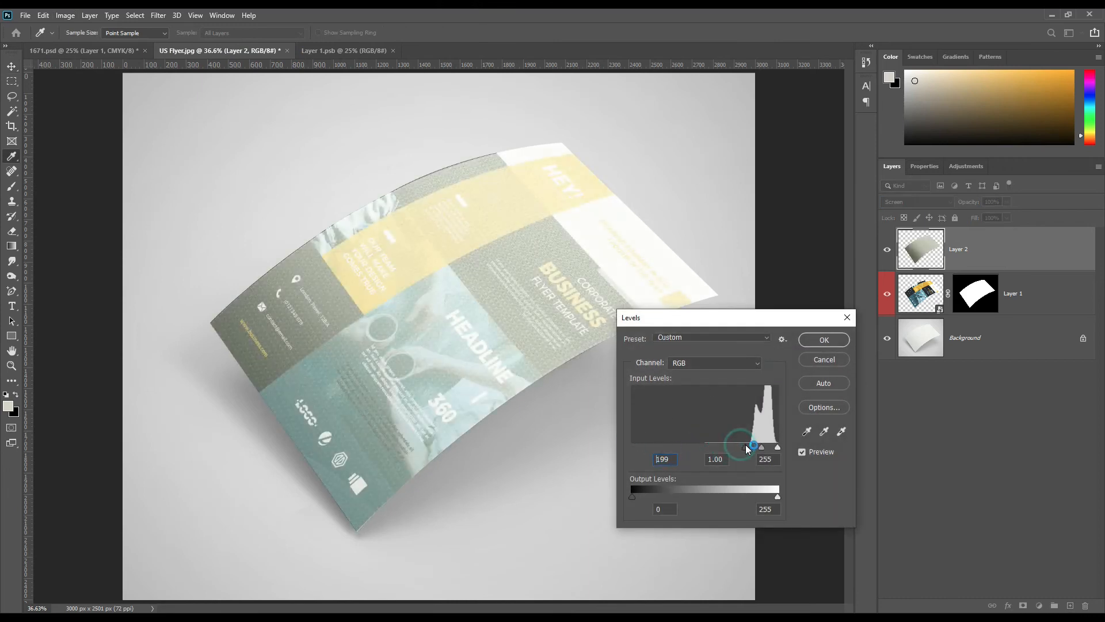
left_click_drag(751, 447, 761, 446)
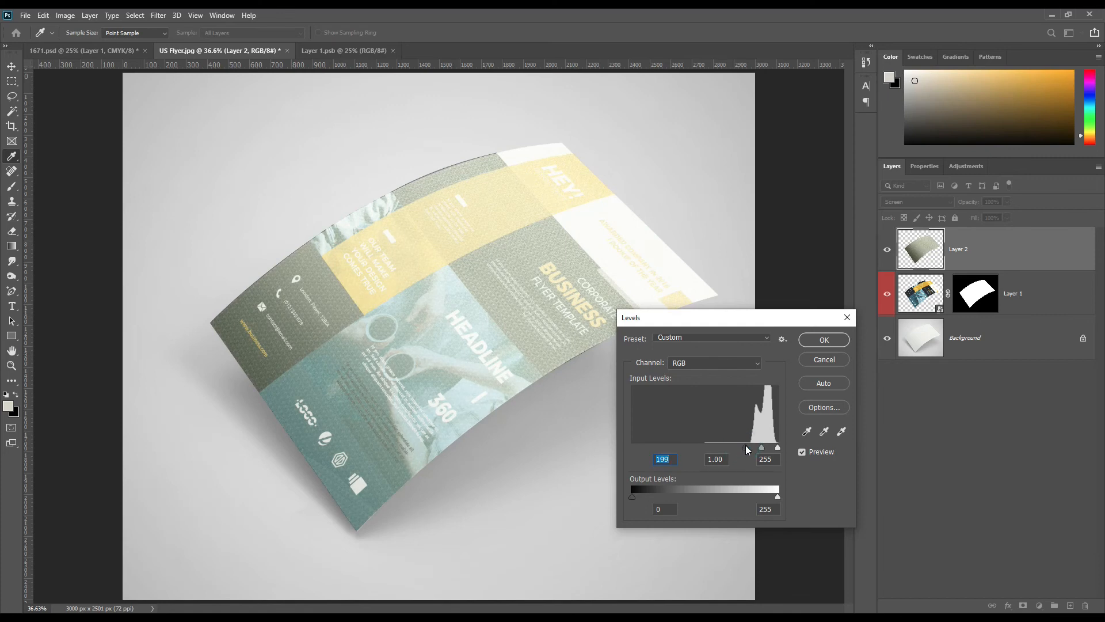
left_click_drag(761, 446, 754, 446)
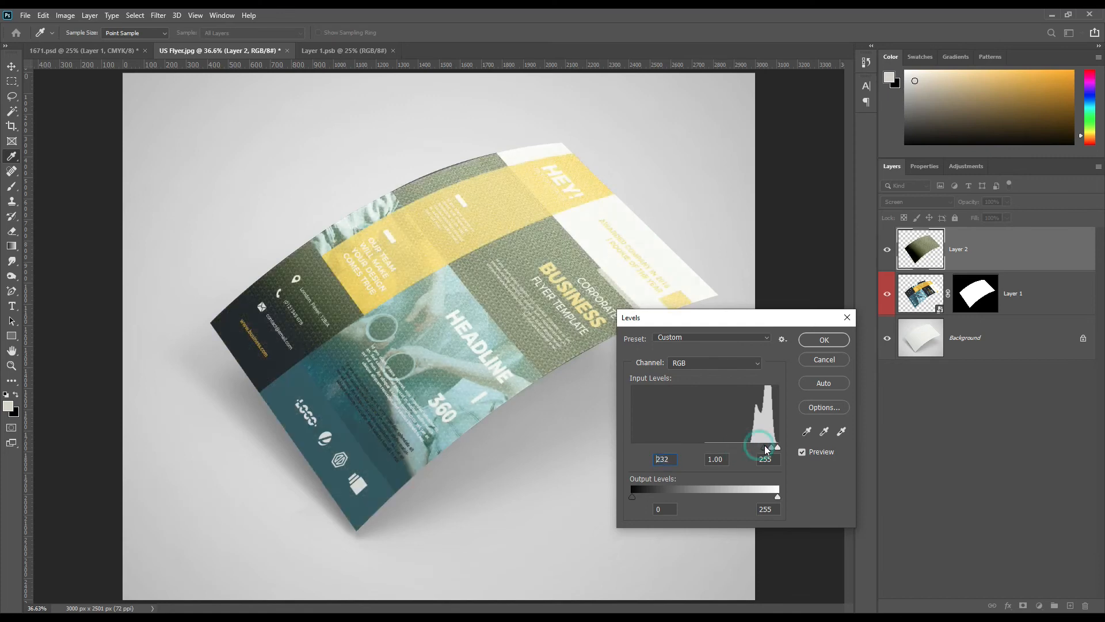
left_click_drag(753, 447, 767, 448)
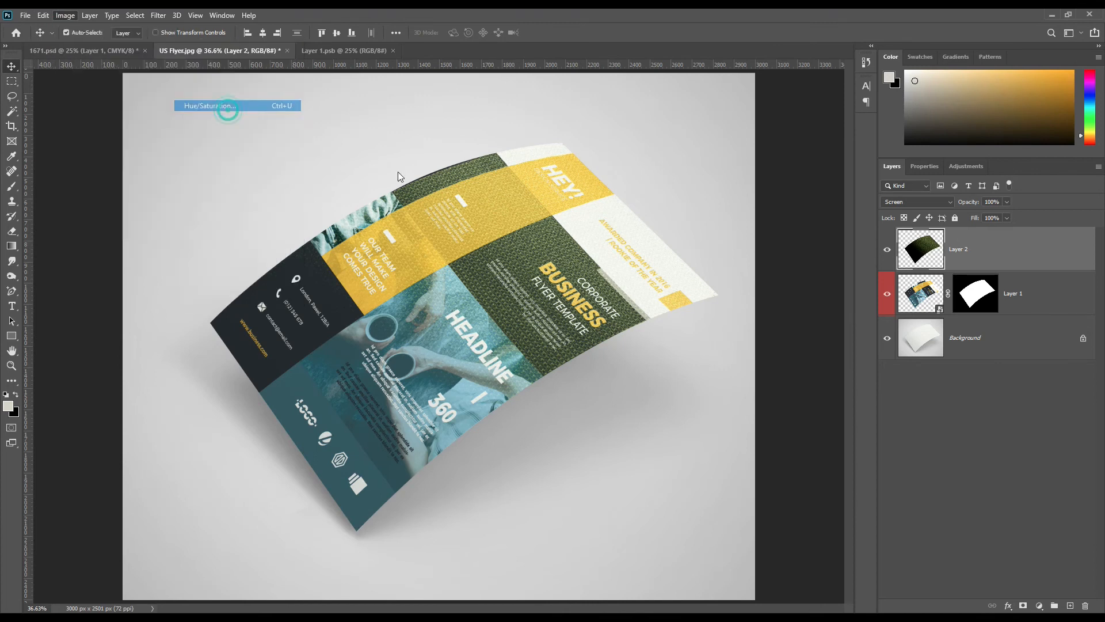
- Desaturate the shading layer with Hue/Saturation at -100 and clip it to the flyer layer
left_click(210, 106)
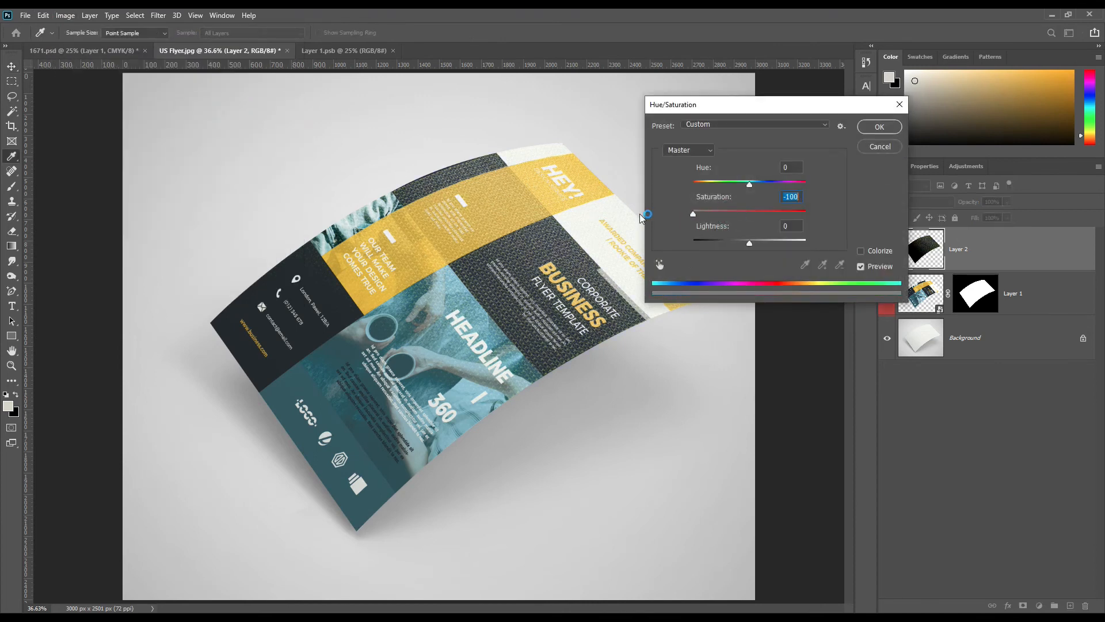
left_click(879, 127)
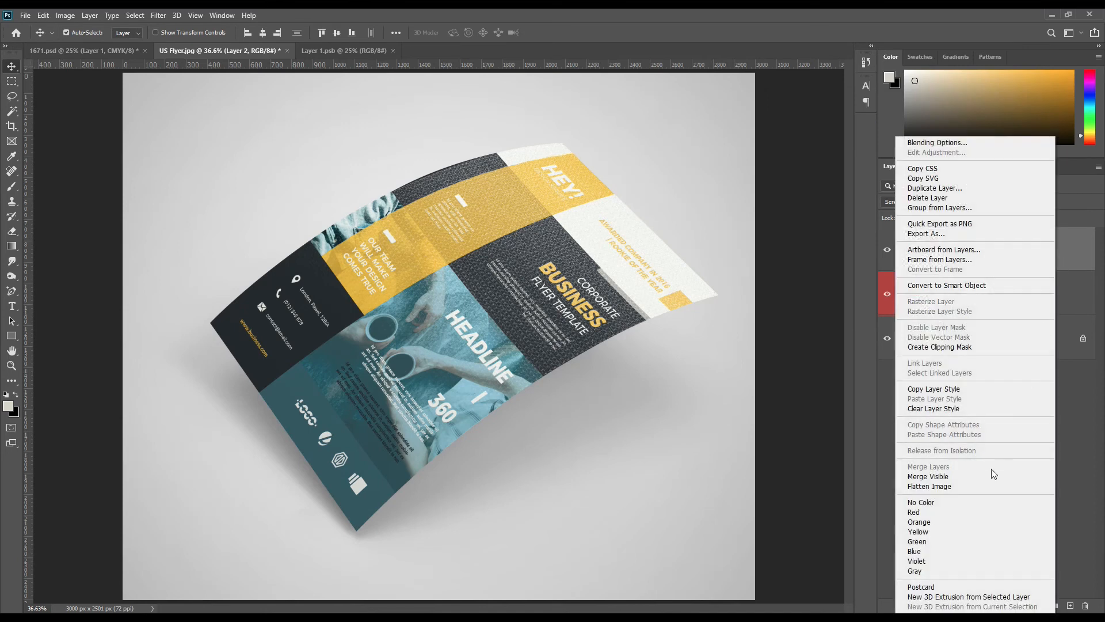
mouse_move(944, 347)
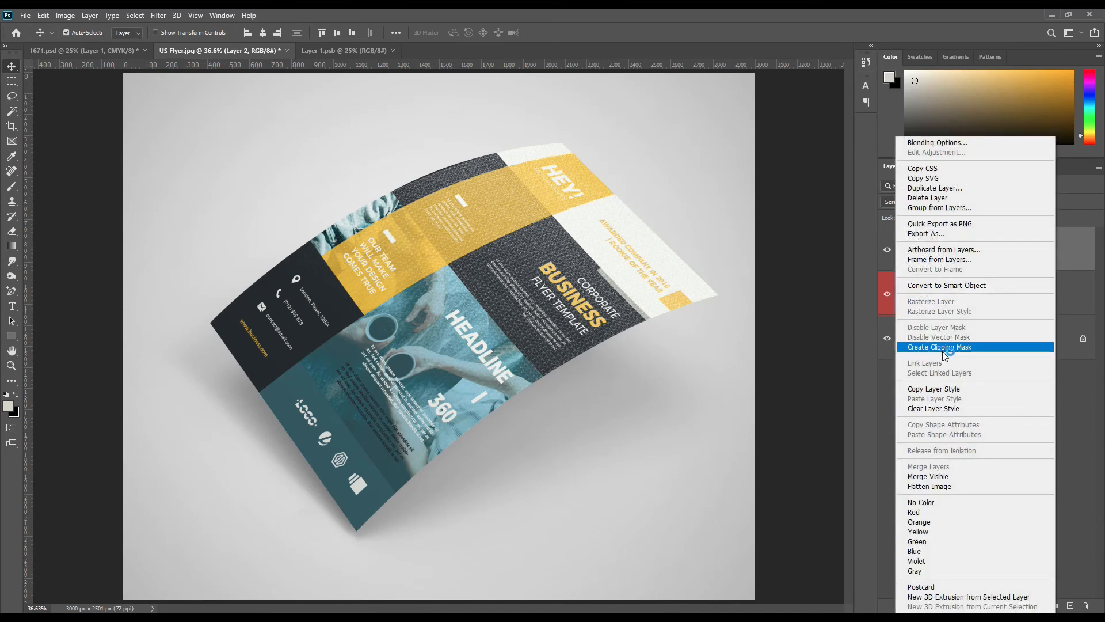
left_click(939, 347)
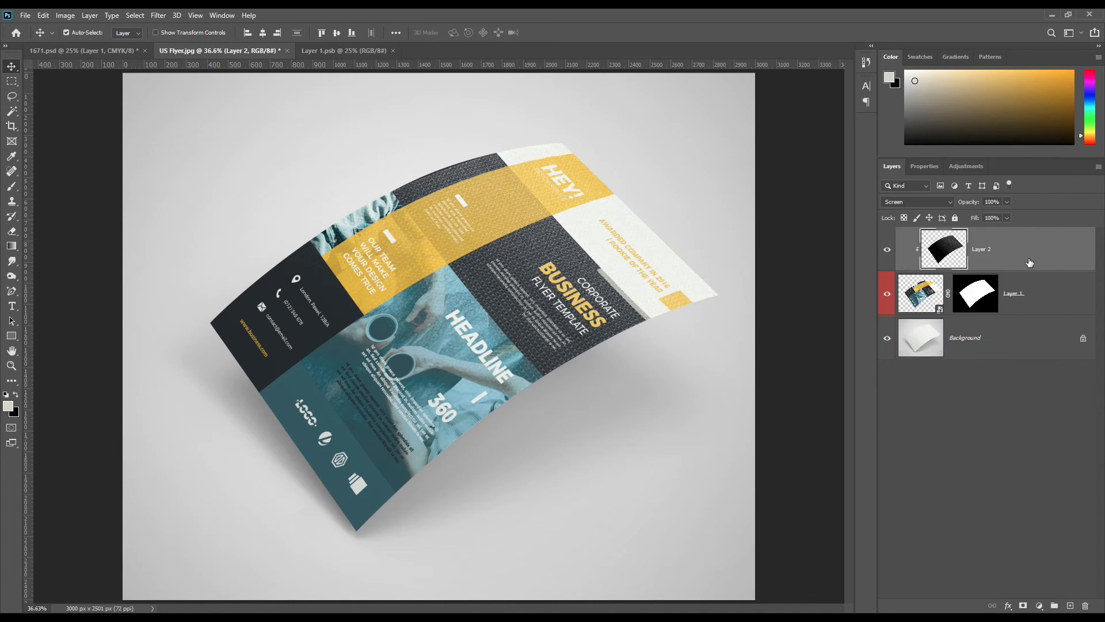
left_click(158, 15)
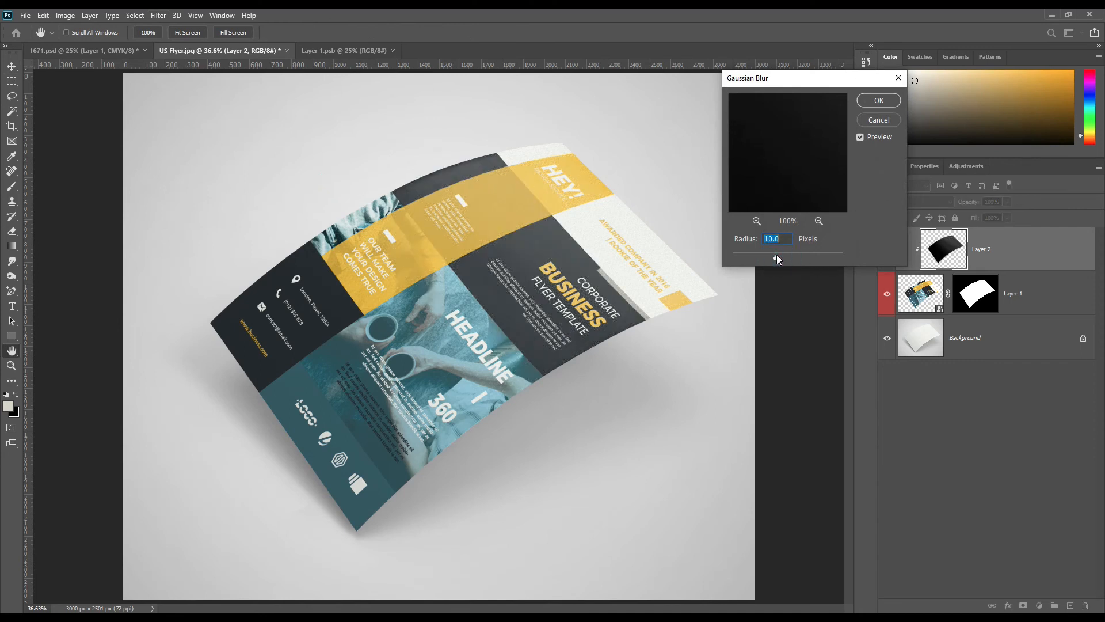
- Soften the clipped shading layer with a 10 px Gaussian Blur
left_click(879, 100)
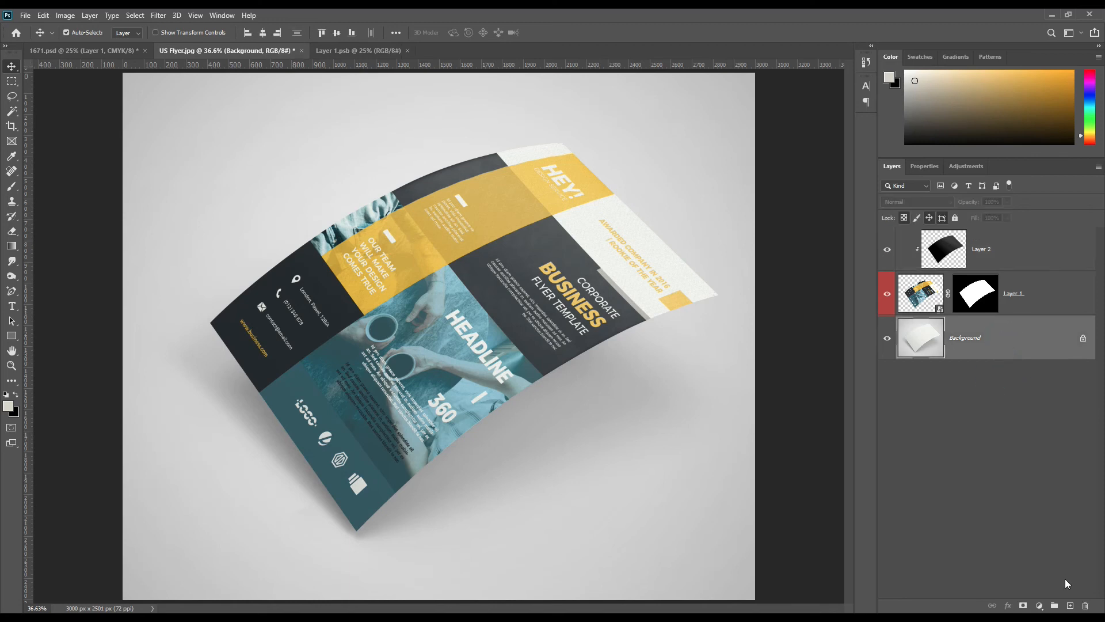
- Add a light teal Solid Color fill layer masked to the background around the flyer
left_click(975, 294)
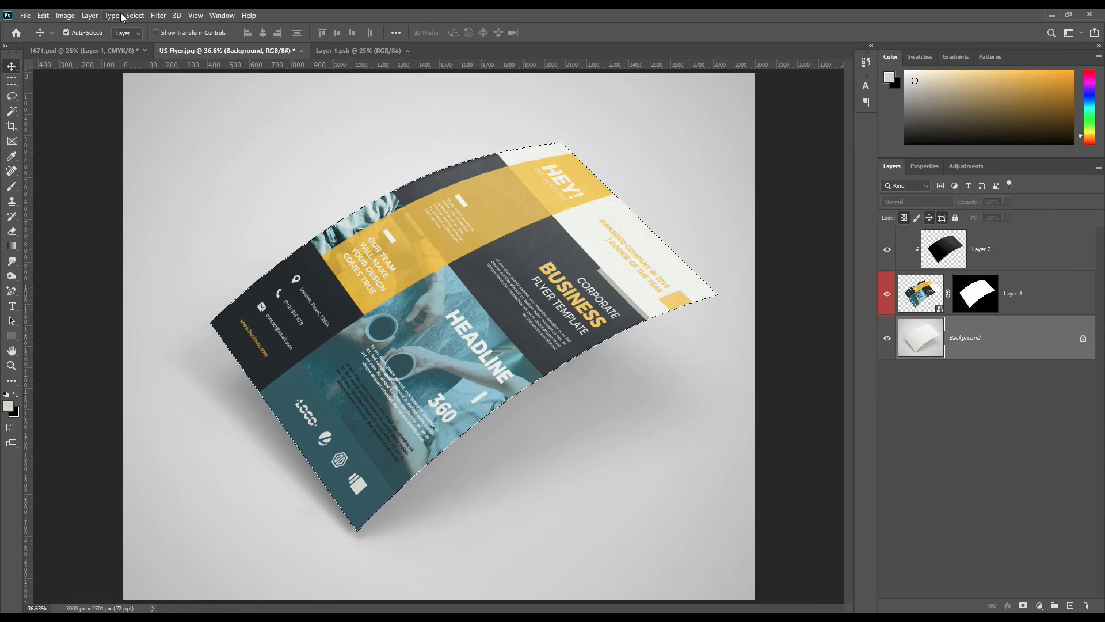
left_click(133, 15)
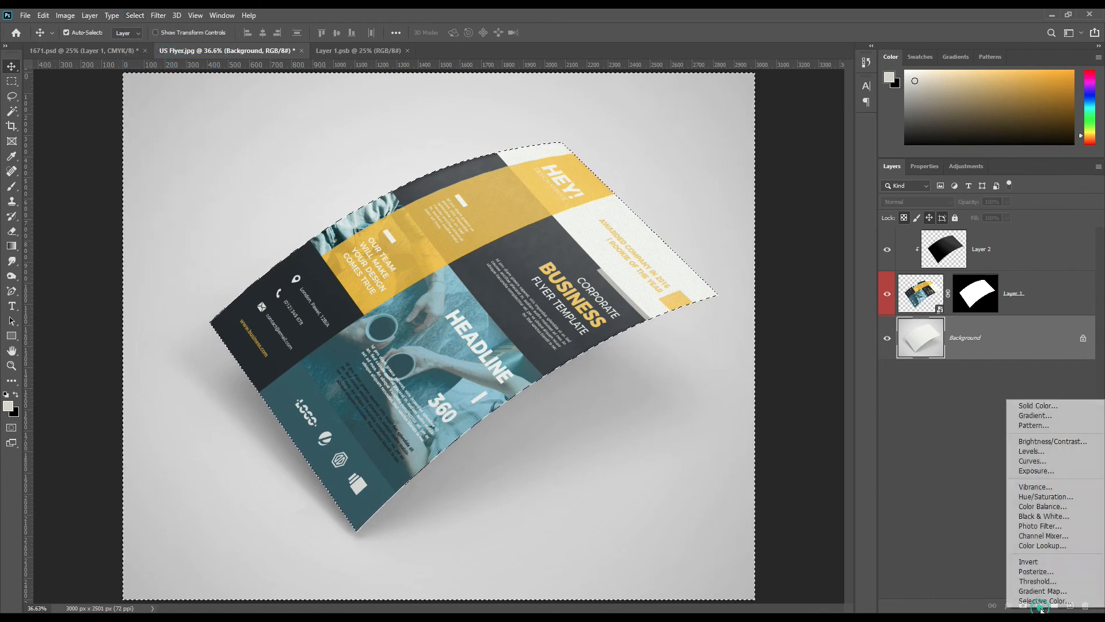
left_click(1037, 405)
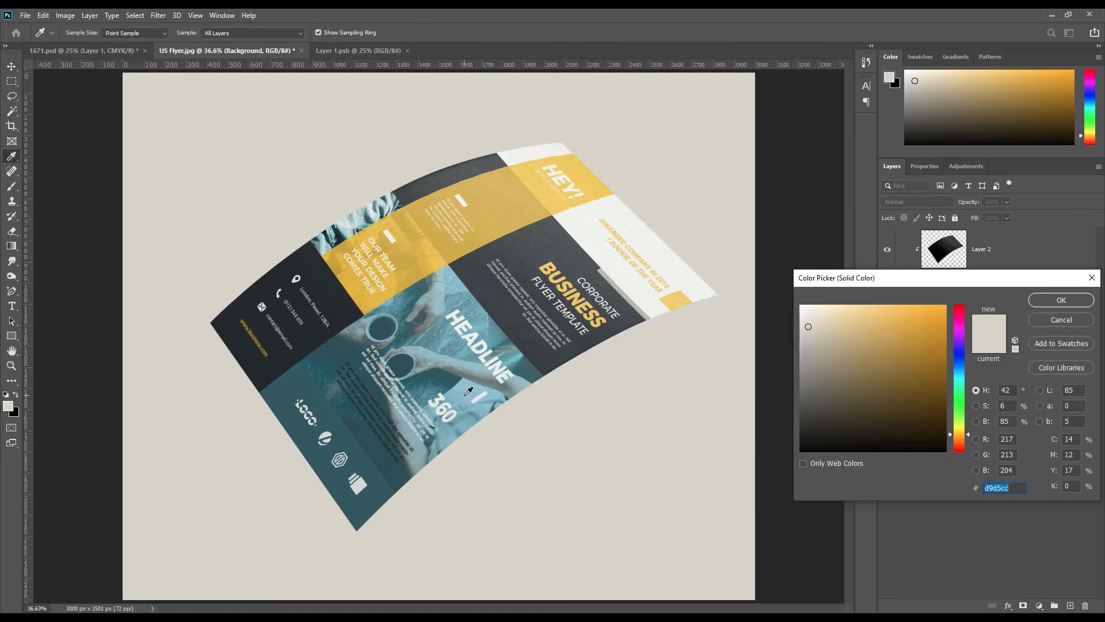
left_click(1061, 299)
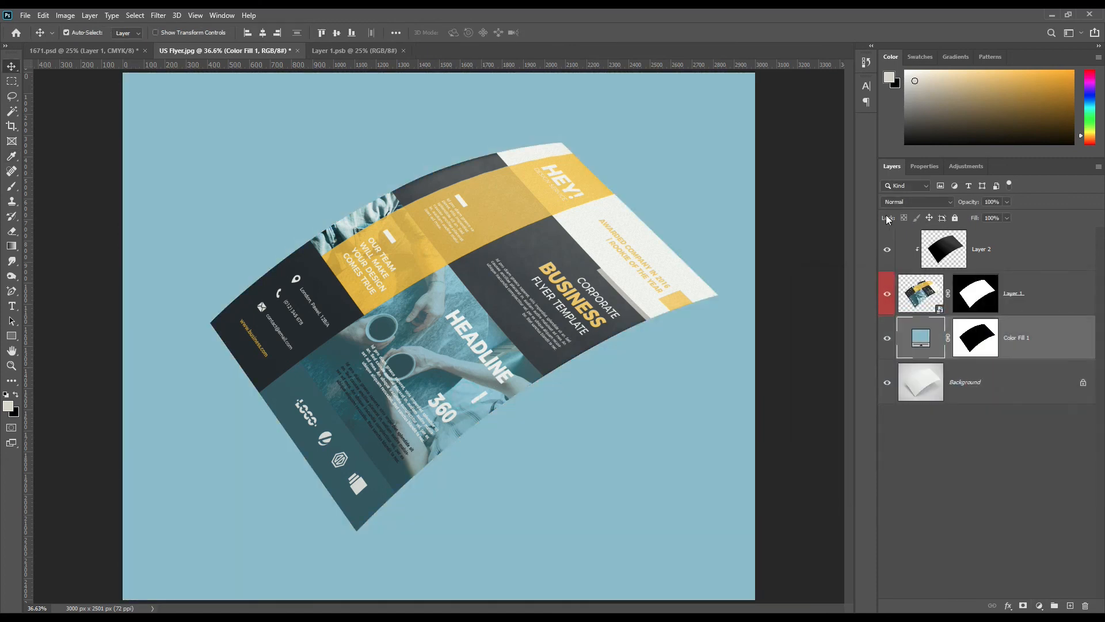
- Set Color Fill 1 to Linear Burn blending and give the layer a red label
left_click(916, 202)
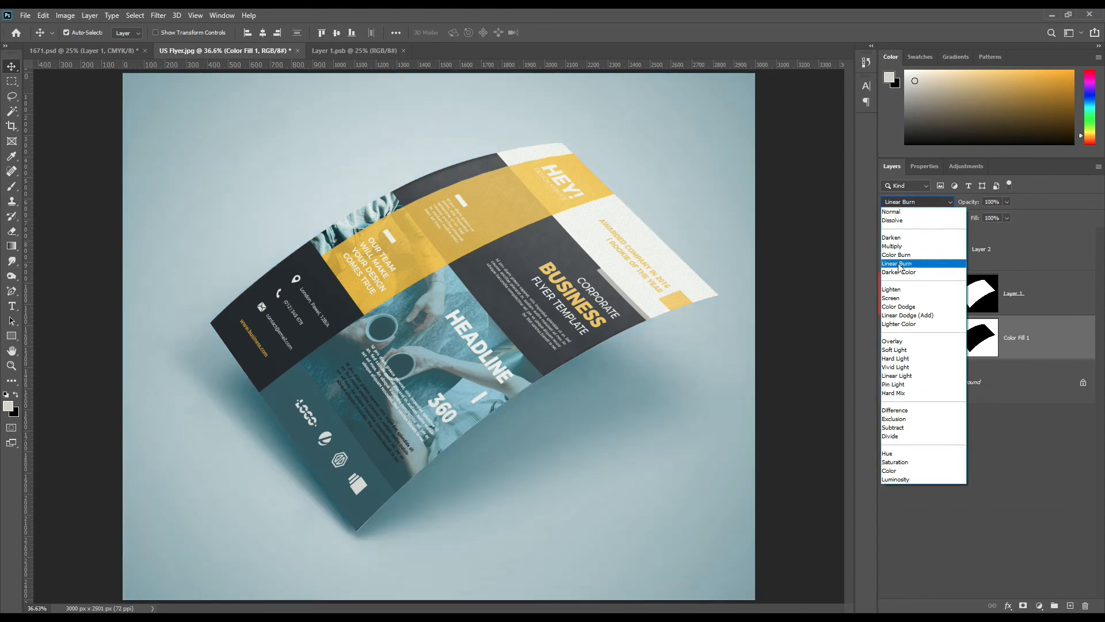
left_click(896, 262)
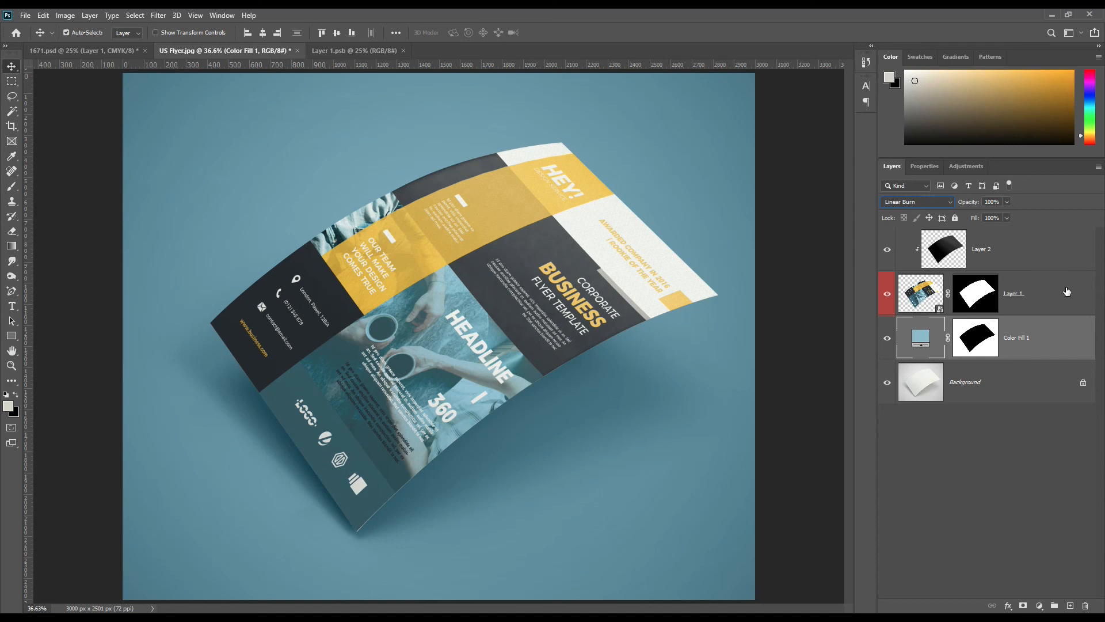
mouse_move(978, 441)
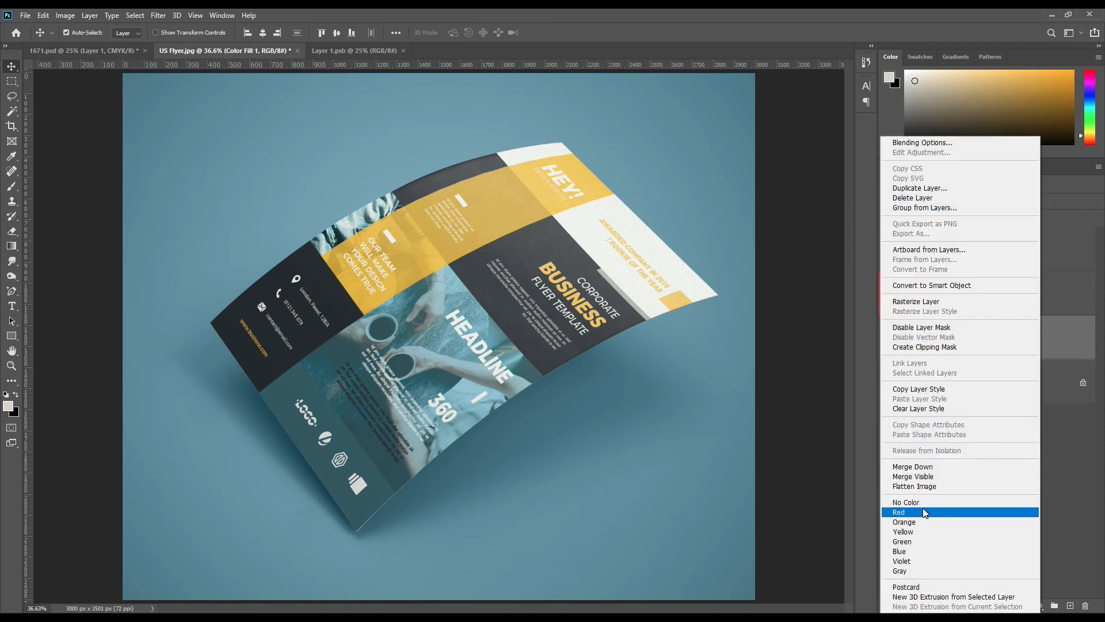
left_click(900, 511)
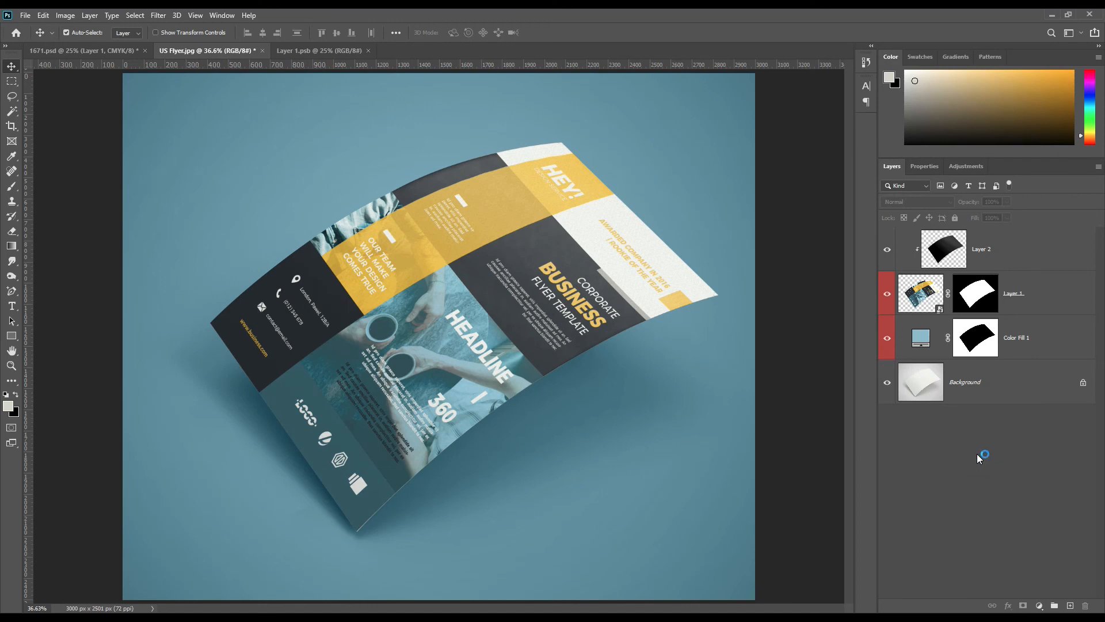